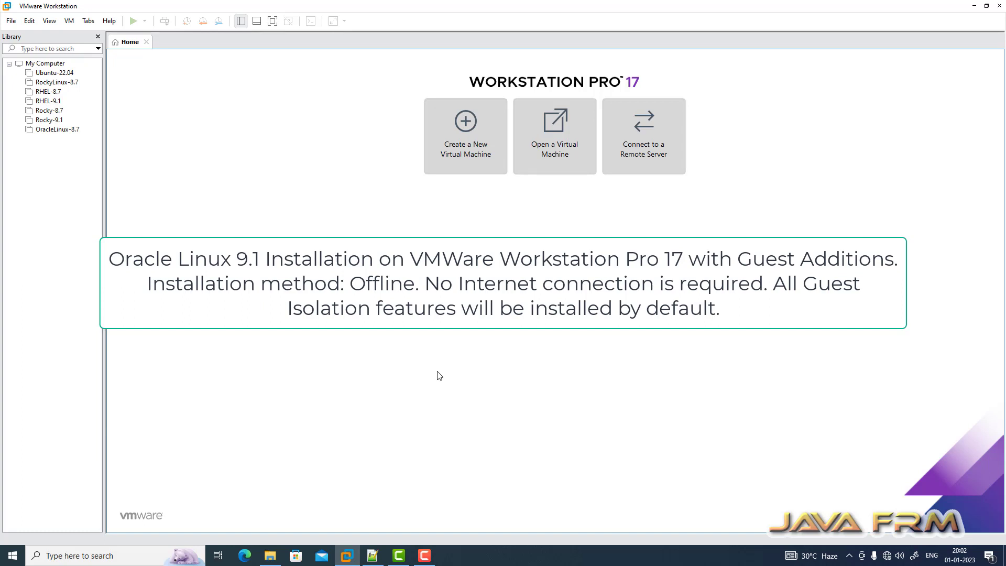
Step: Start a Typical New Virtual Machine Wizard from the File menu
click(10, 21)
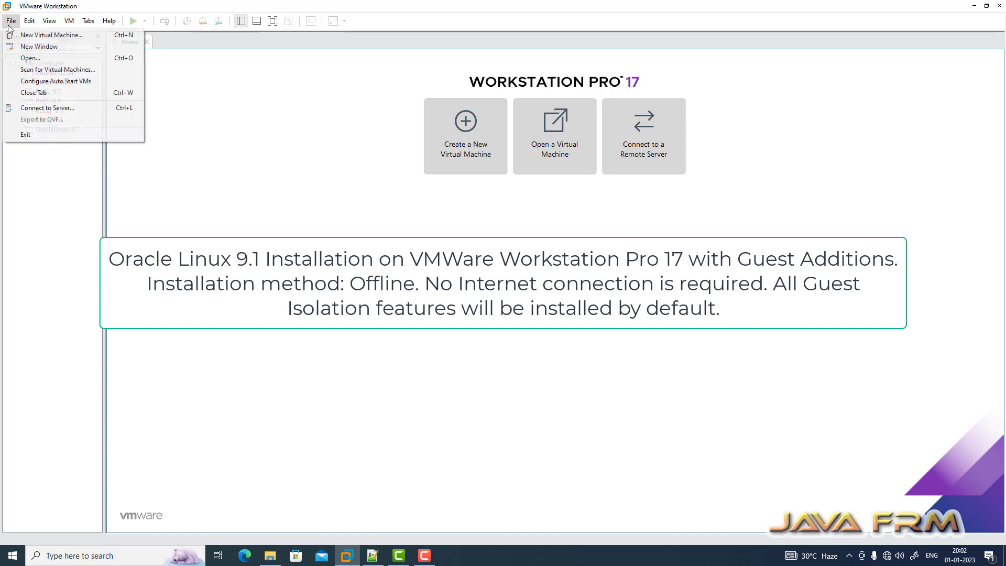
click(51, 34)
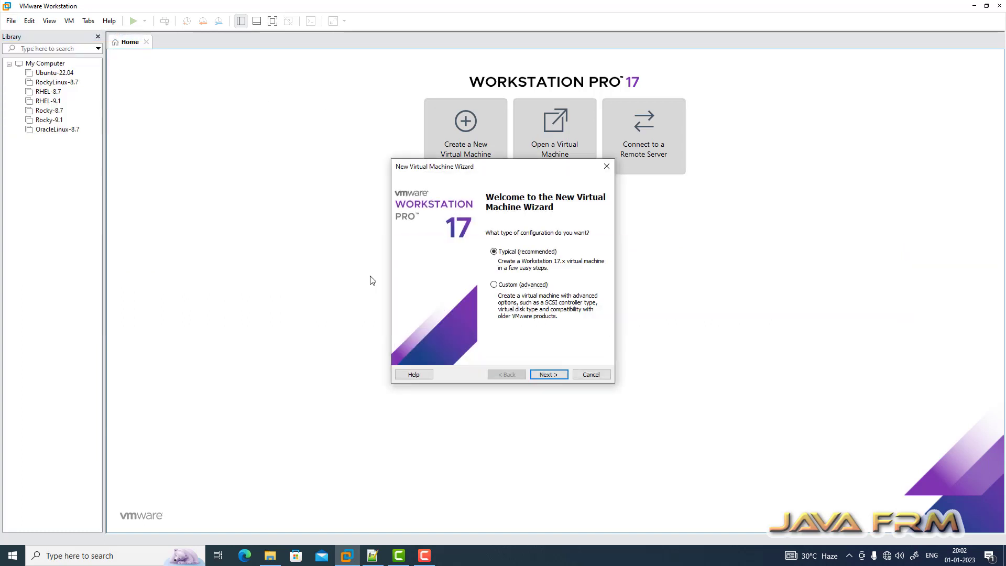
click(548, 374)
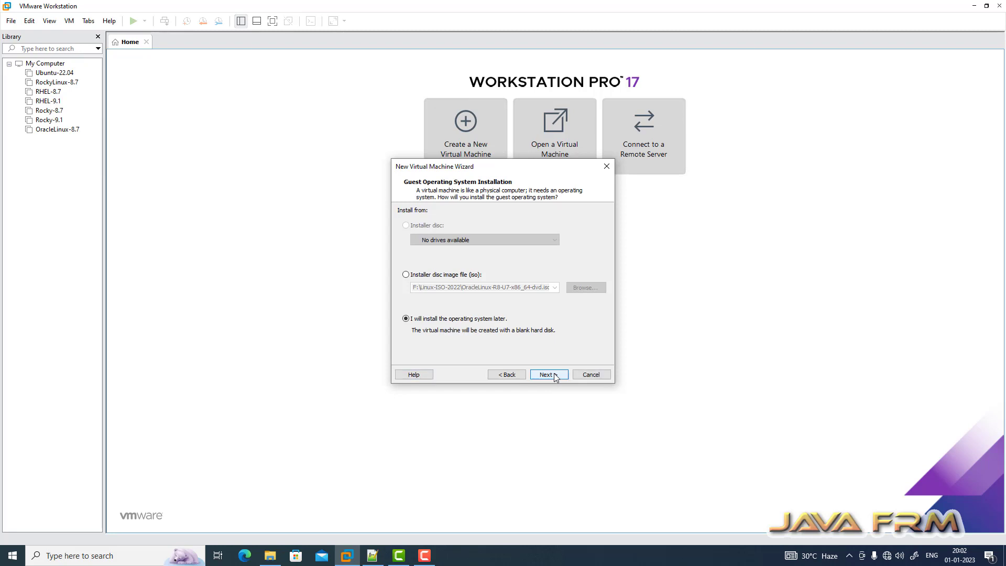
Step: Choose install-later, set guest version to Red Hat Enterprise Linux 9 64-bit, and continue
click(547, 374)
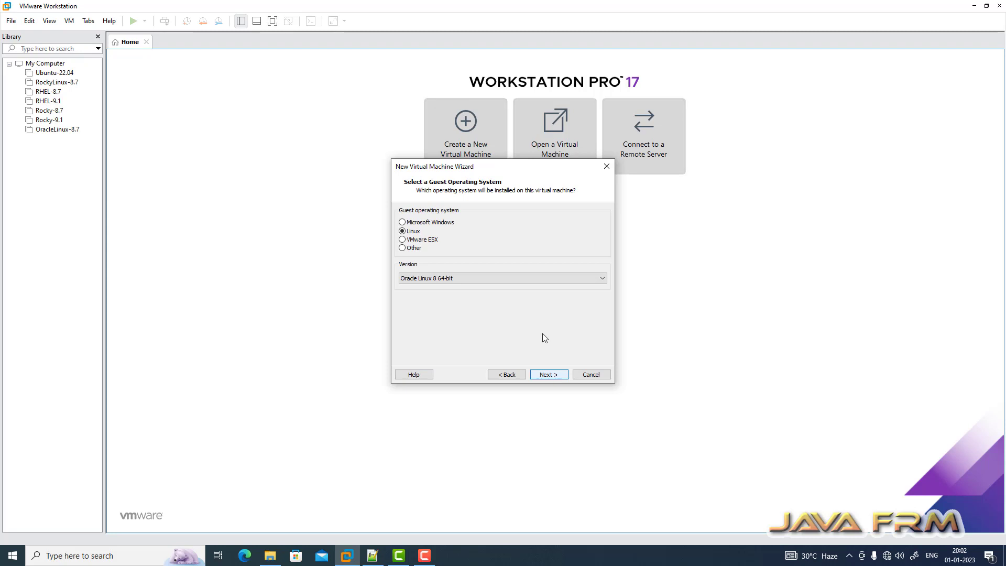
click(600, 278)
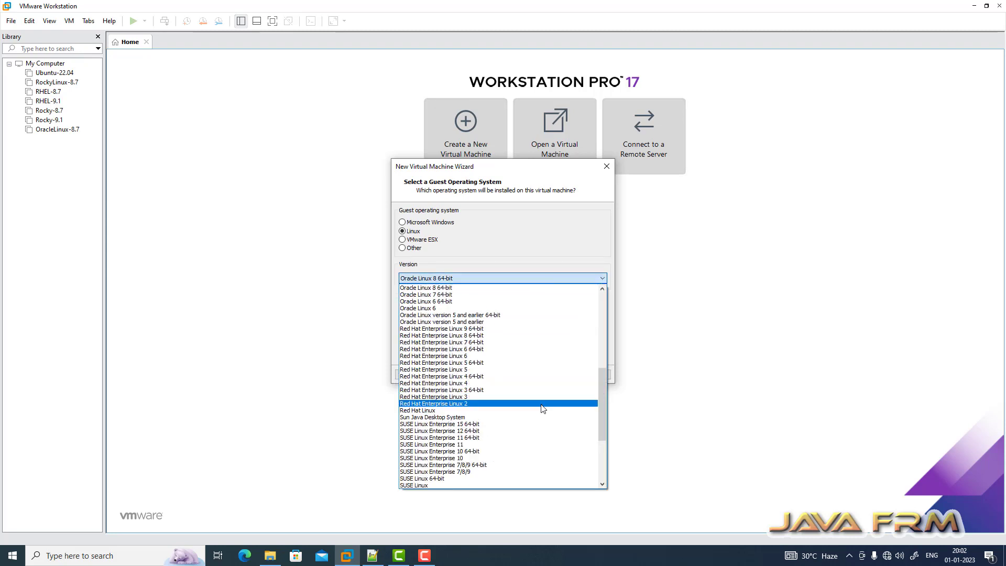
scroll(up, 3)
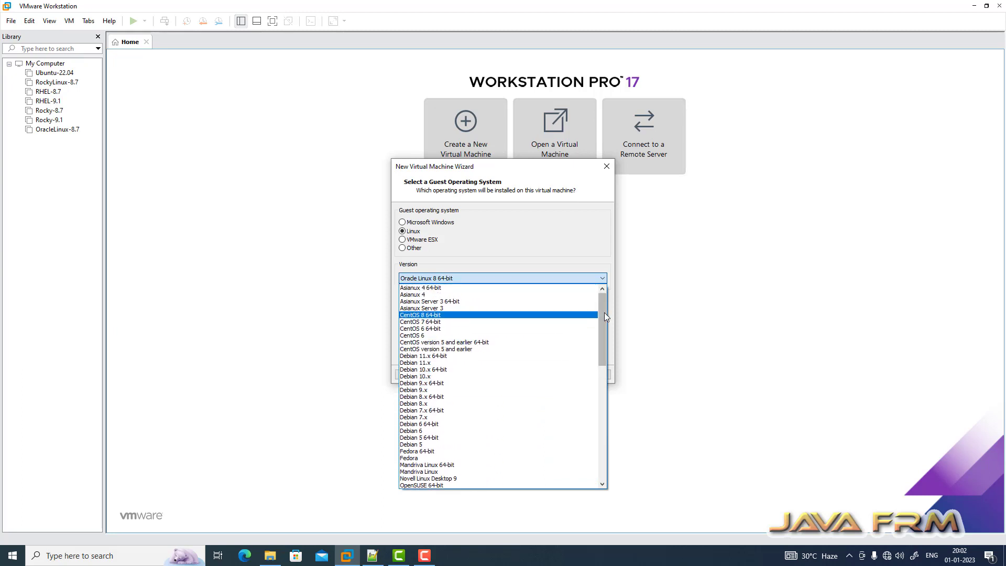
scroll(down, 3)
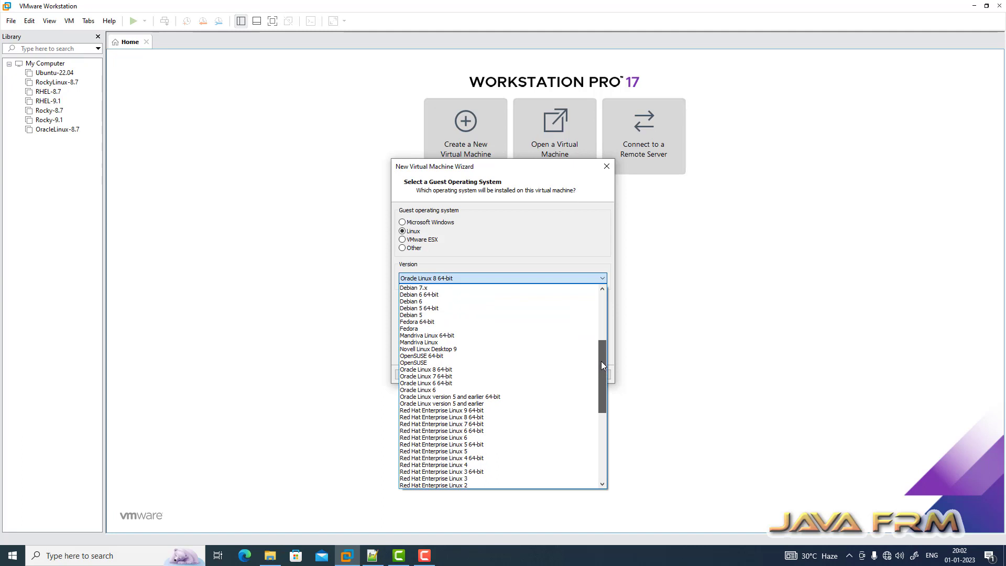
scroll(down, 3)
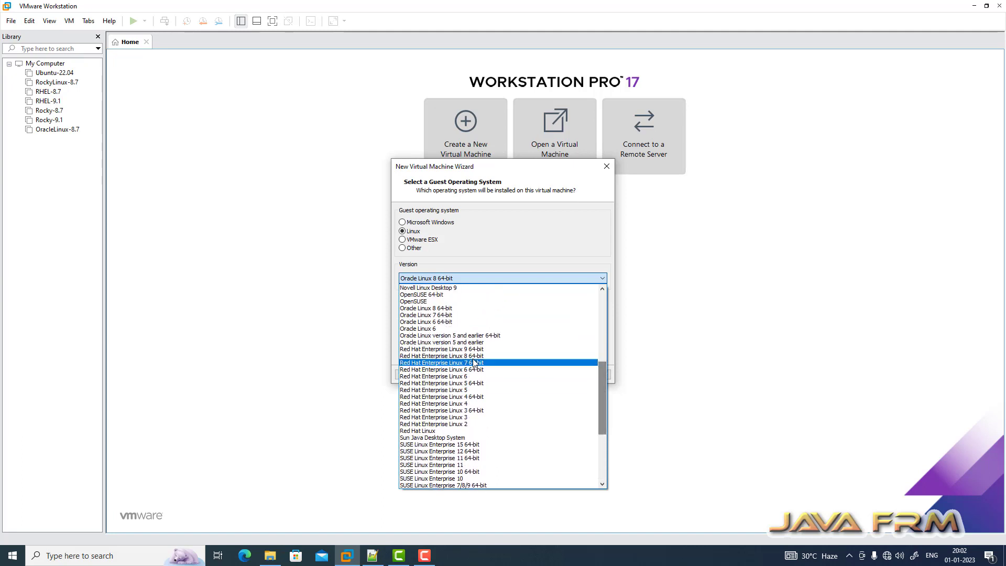
click(445, 349)
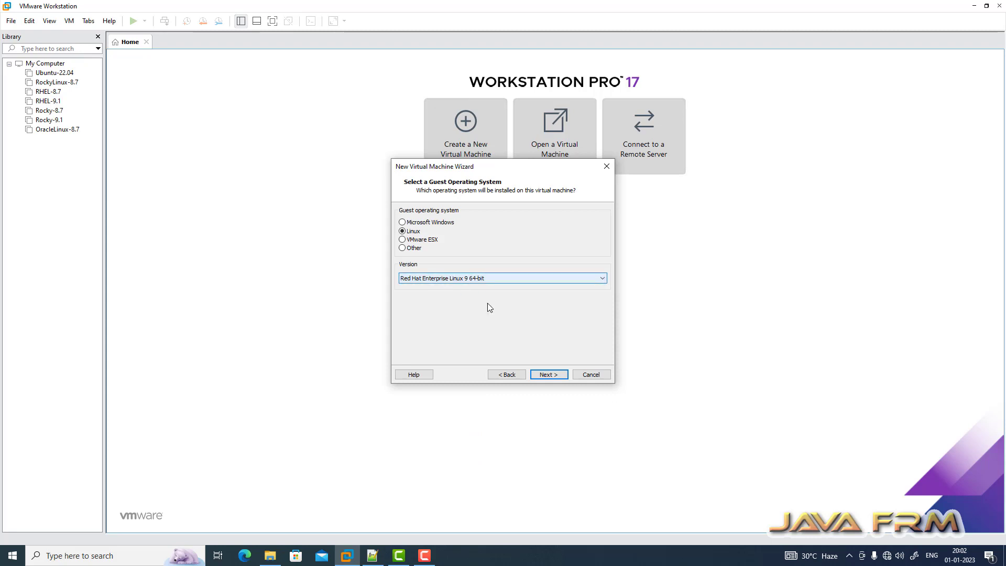
click(548, 374)
text(OracleLinux-)
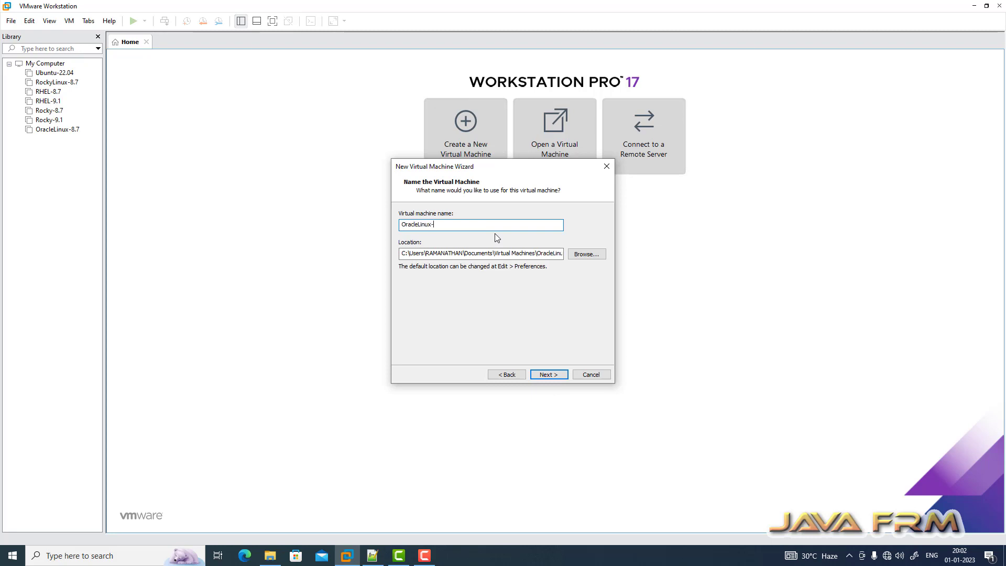
Step: Name the VM OracleLinux-9.1 in E:\VMWare-Vms\OL-9.1 and keep the 40 GB disk
text(9.1)
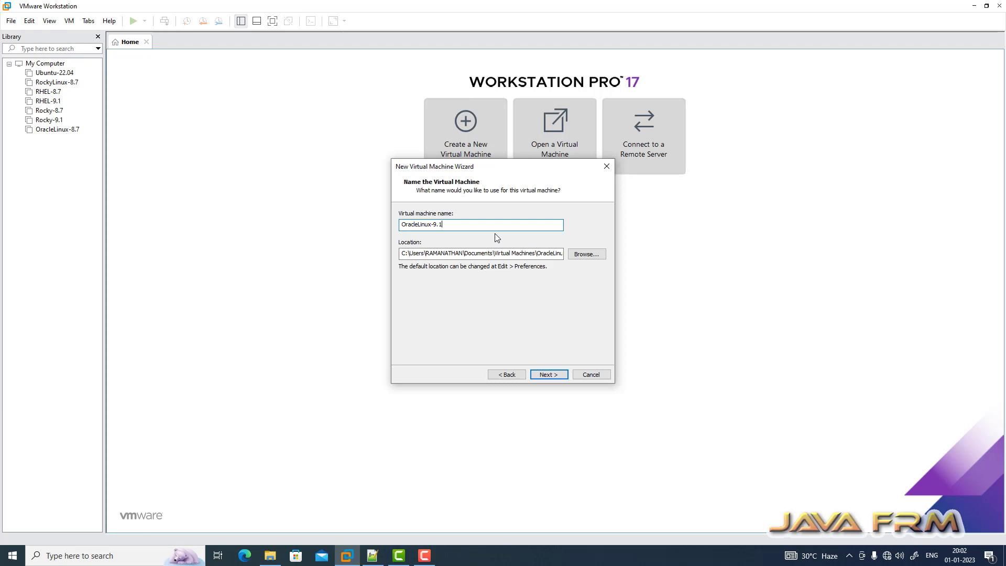
text(E:\VMWare-Vms\OL-9.1)
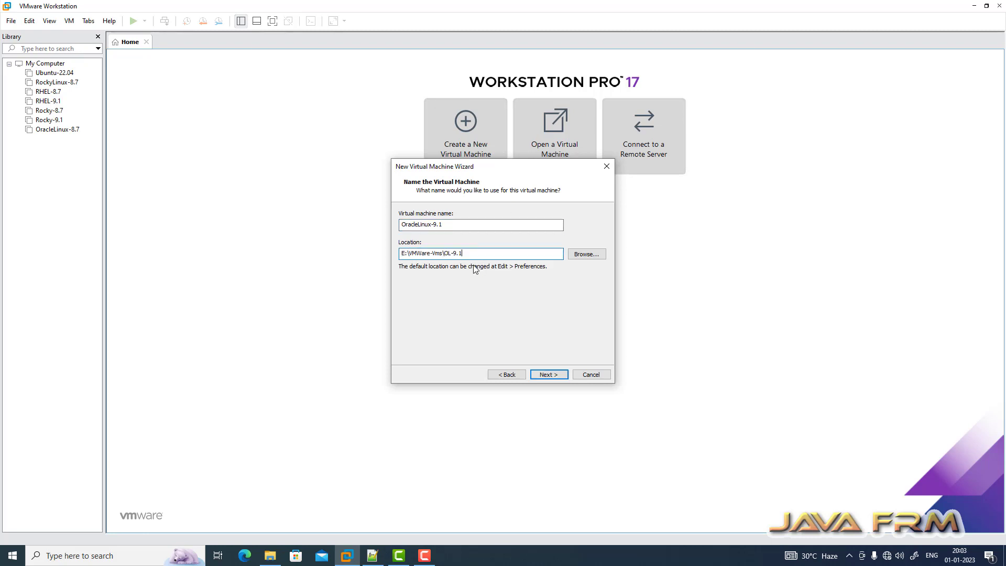
click(547, 374)
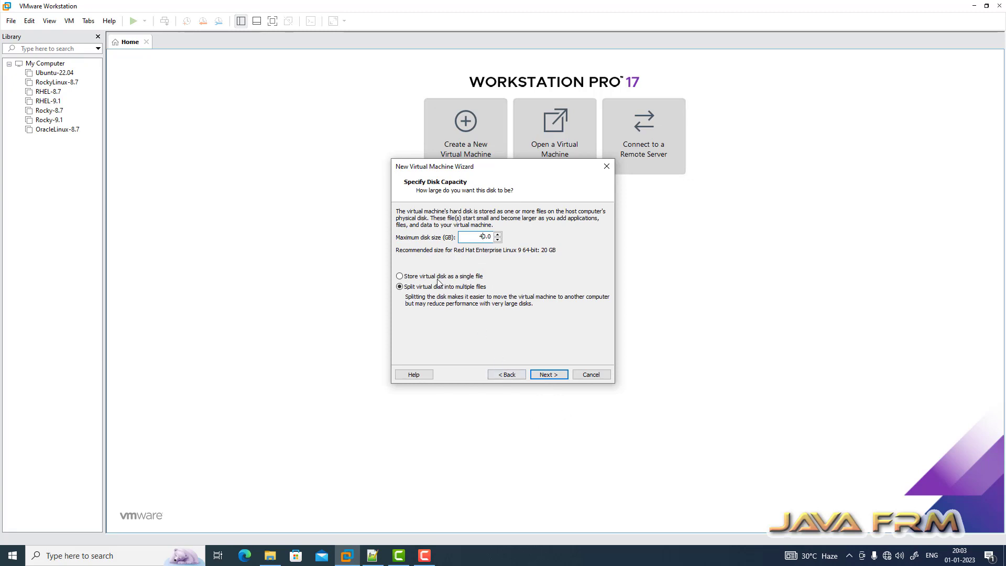
click(546, 374)
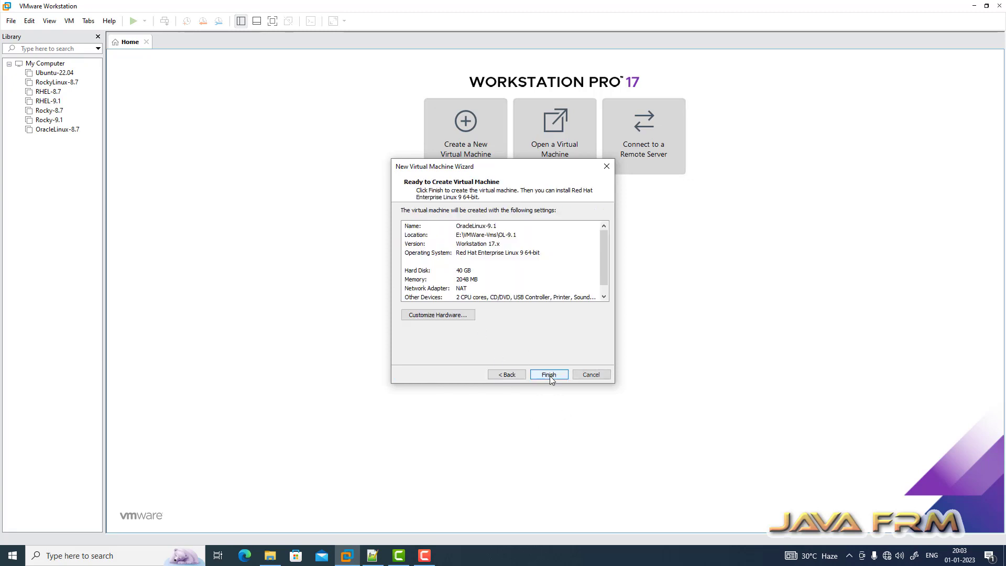
Step: In Customize Hardware, set memory to 8192 MB and four processor cores
click(437, 314)
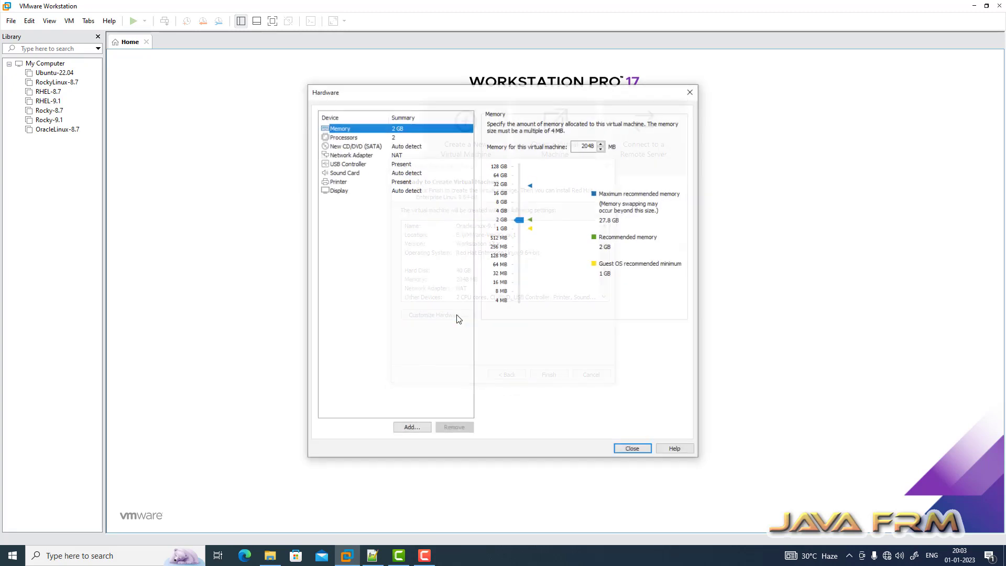
triple_click(585, 146)
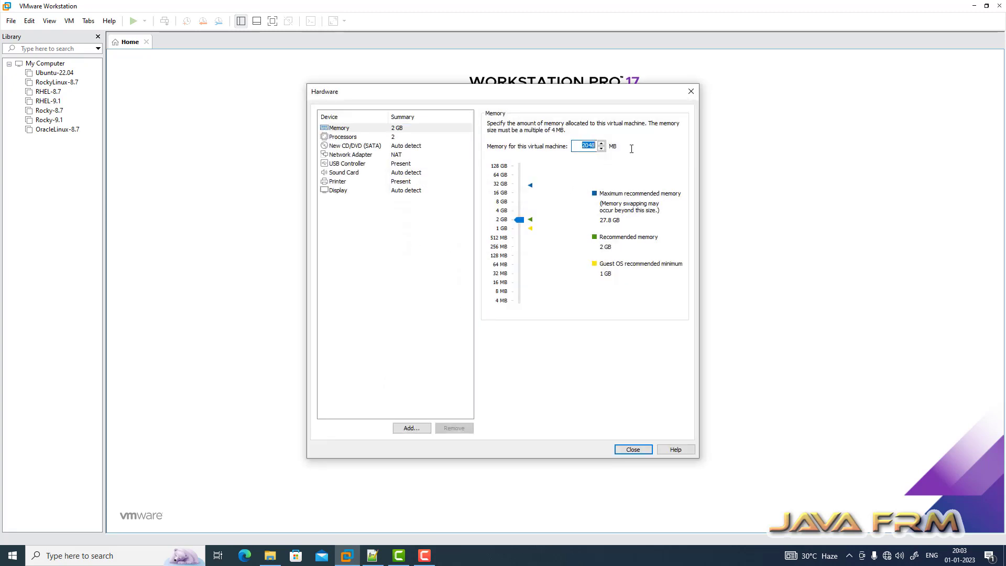
text(8192)
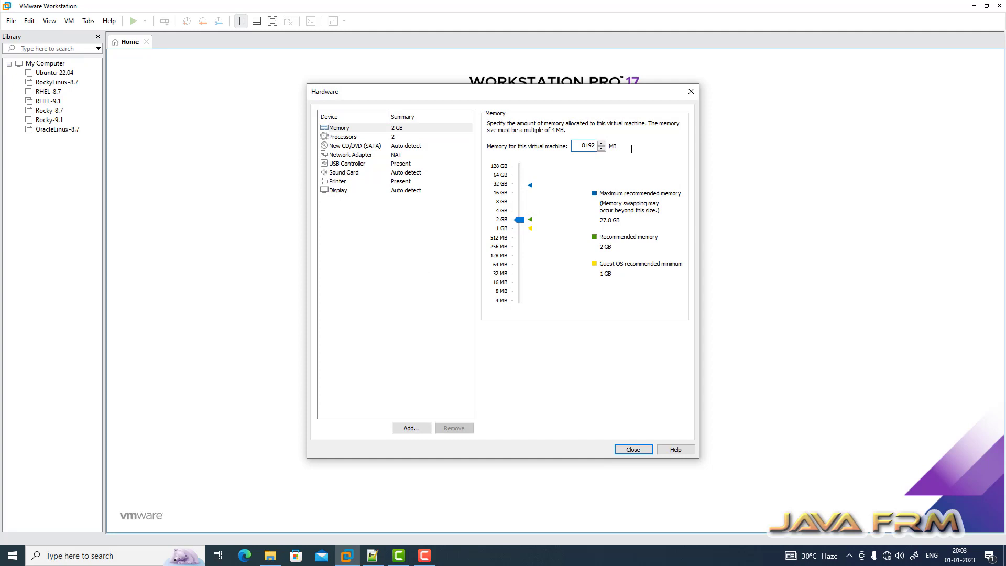
click(343, 136)
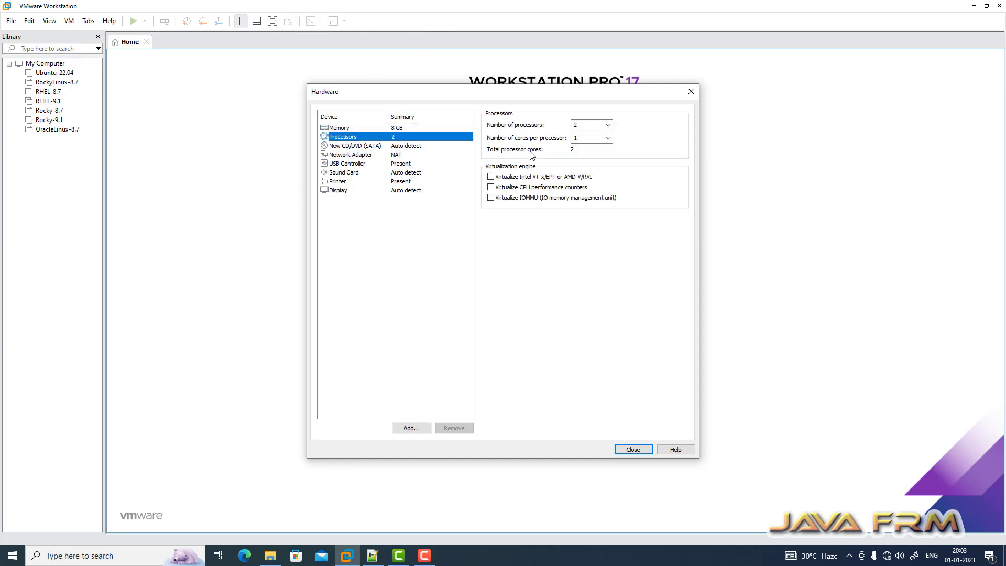
click(606, 124)
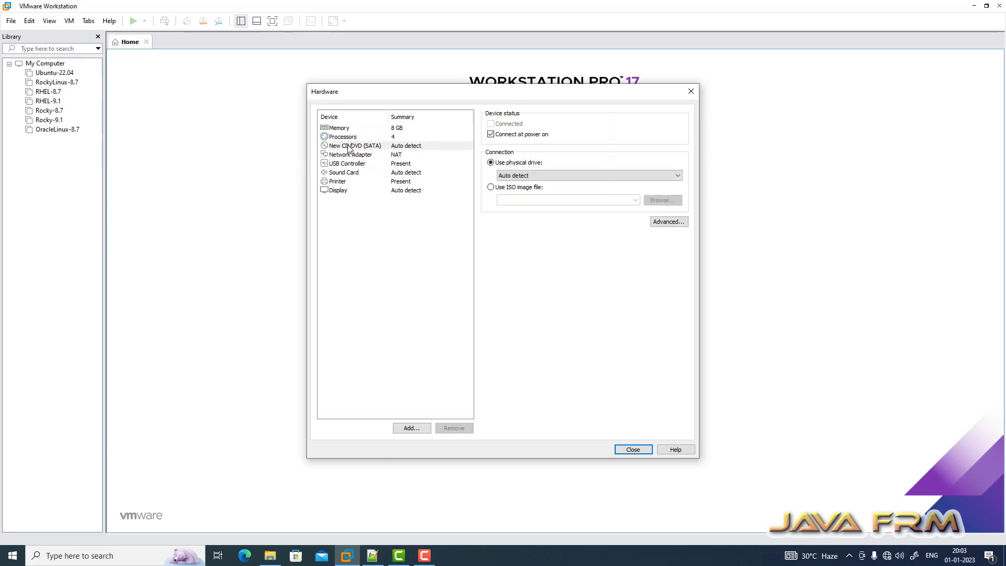
Step: Load OracleLinux-R9-U1-x86_64-dvd ISO from F:\Linux-ISO-2022 into the CD/DVD drive
click(662, 199)
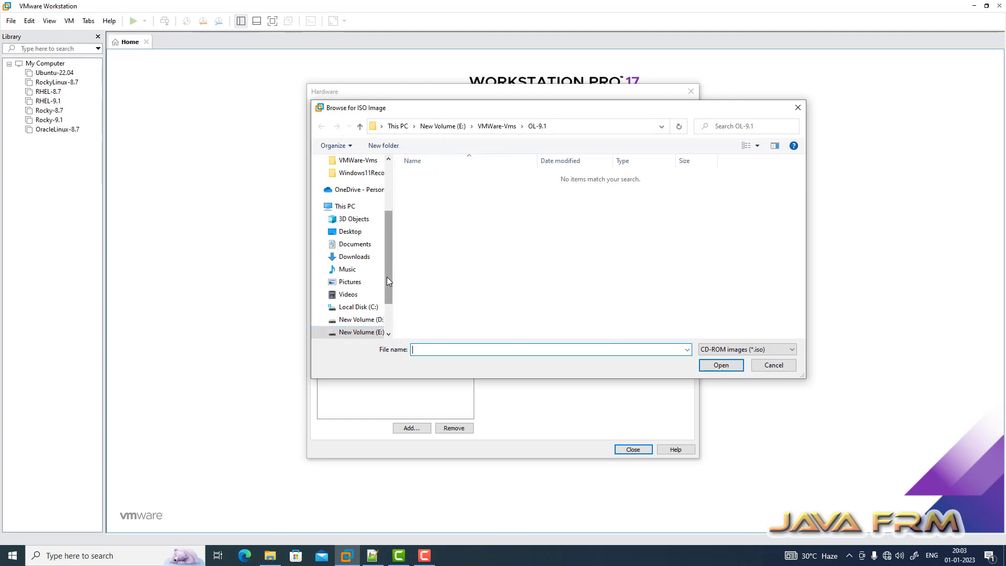
click(361, 286)
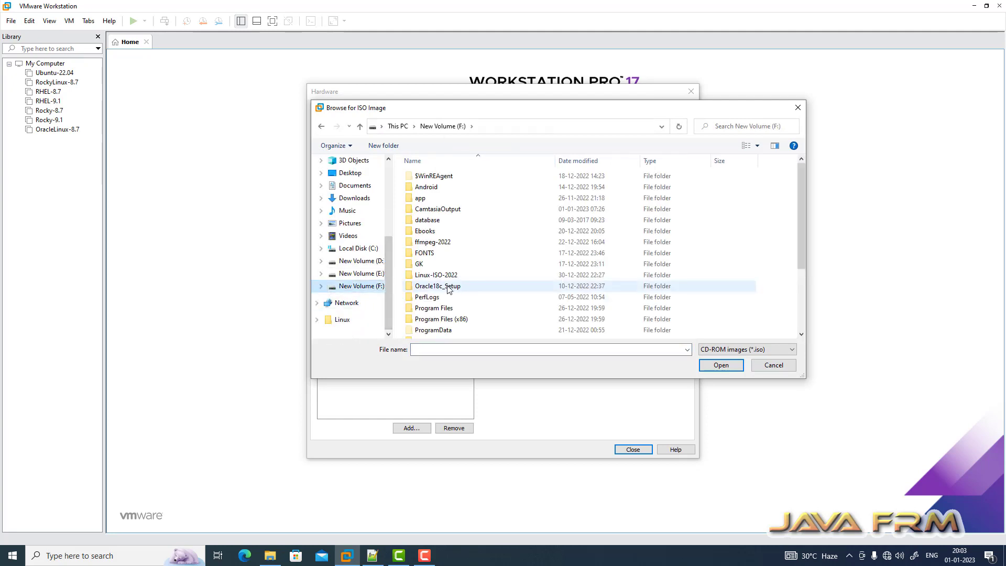
double_click(435, 274)
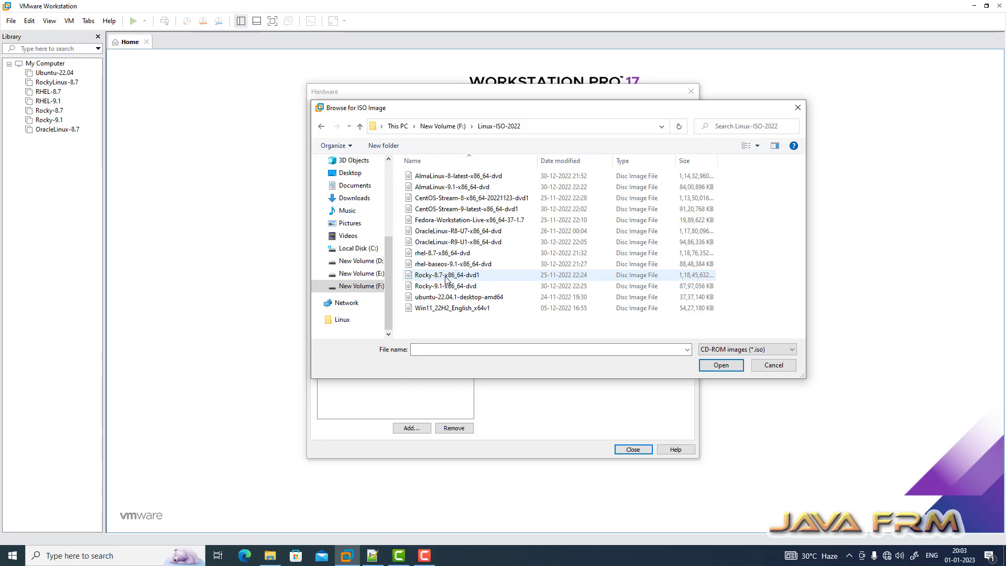
click(458, 242)
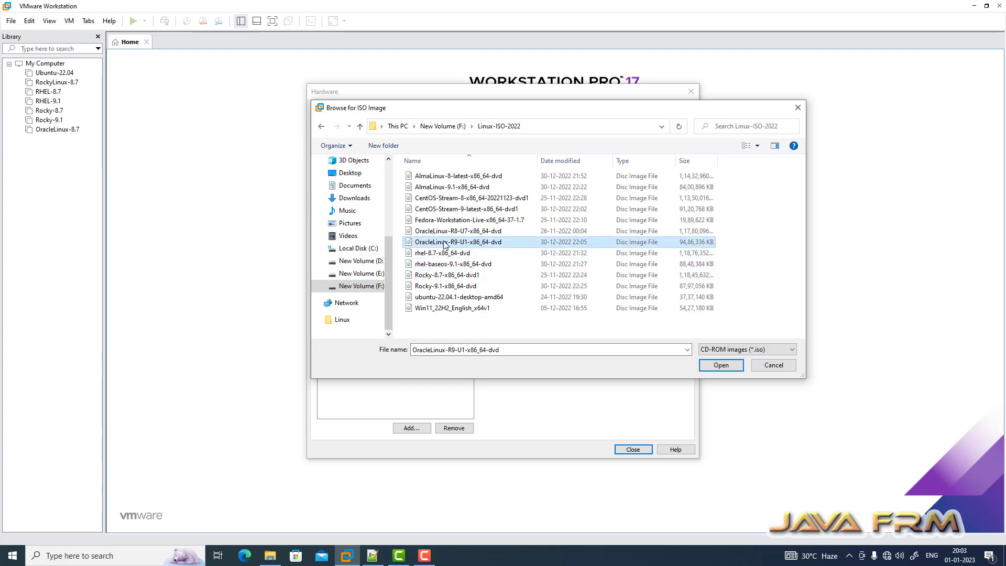
click(720, 365)
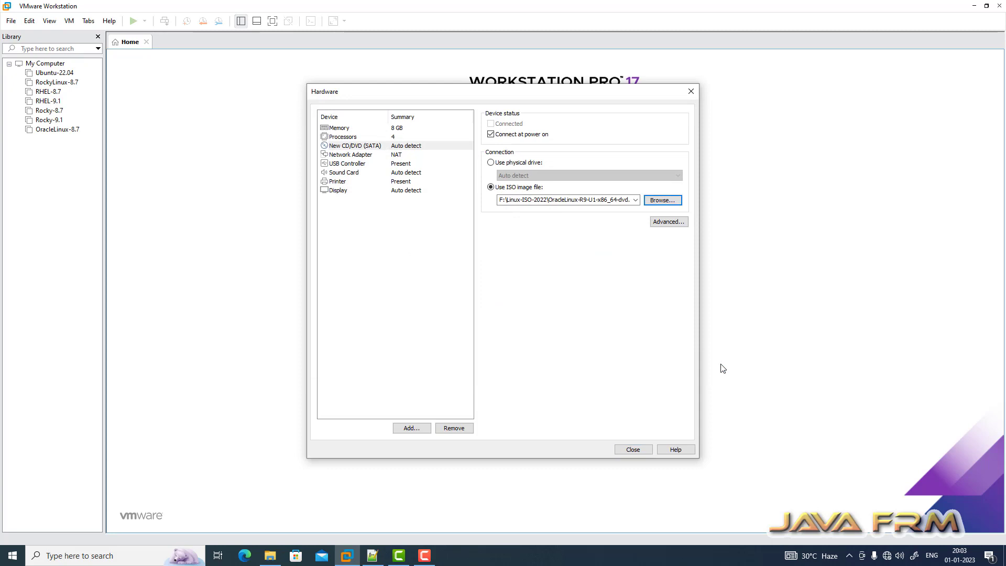
click(351, 155)
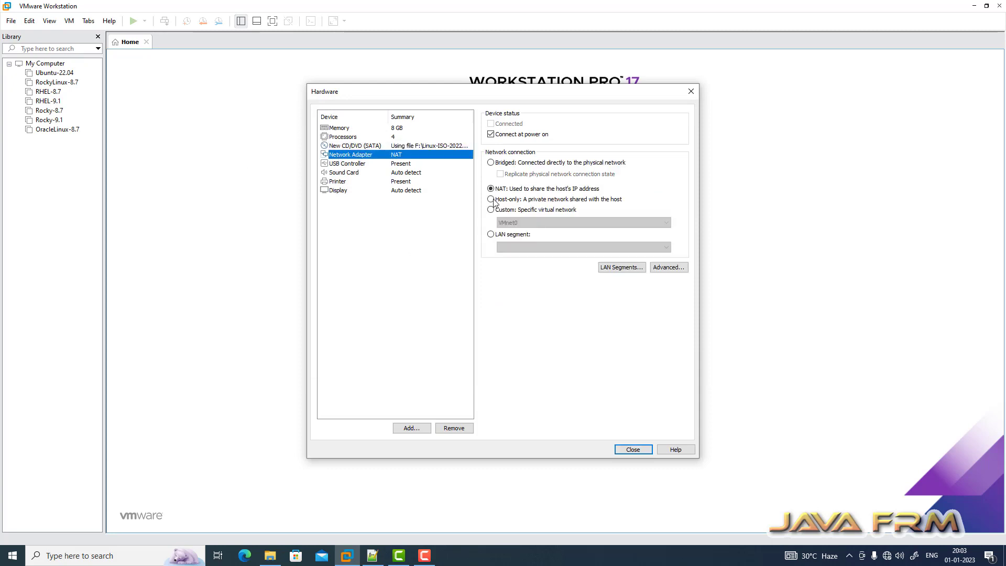
Step: Set the network adapter to host-only, close hardware, and finish the wizard
click(346, 163)
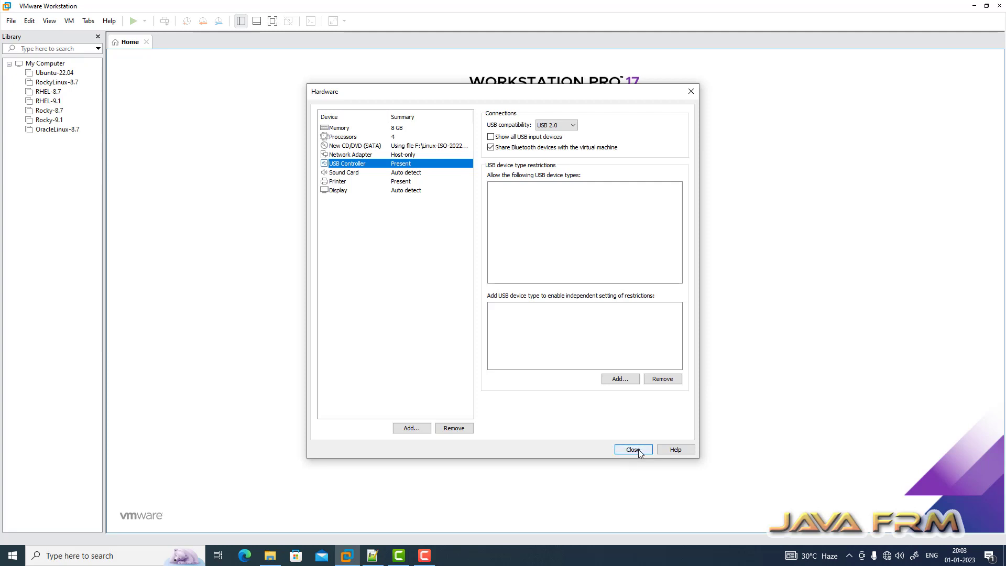
click(633, 449)
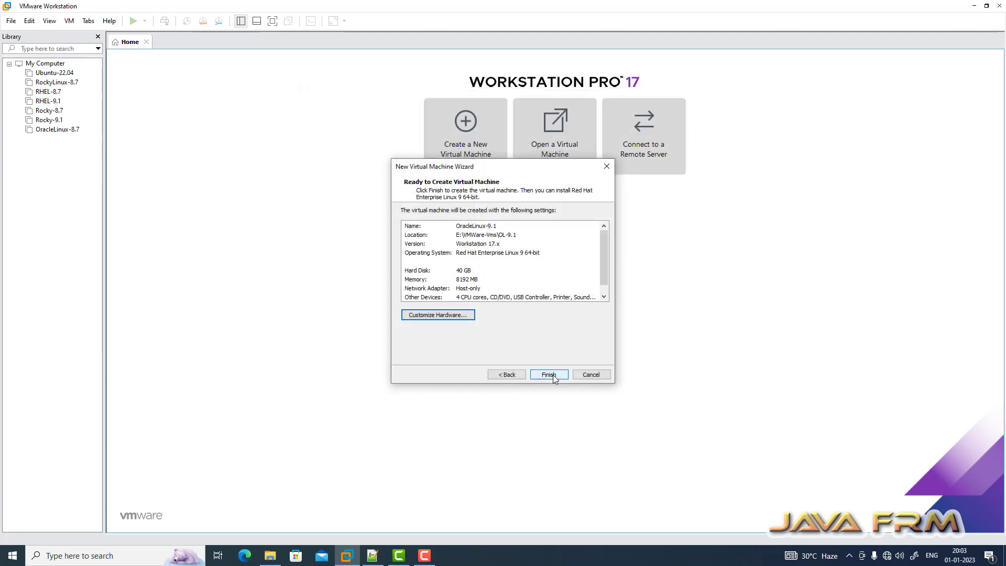
click(548, 374)
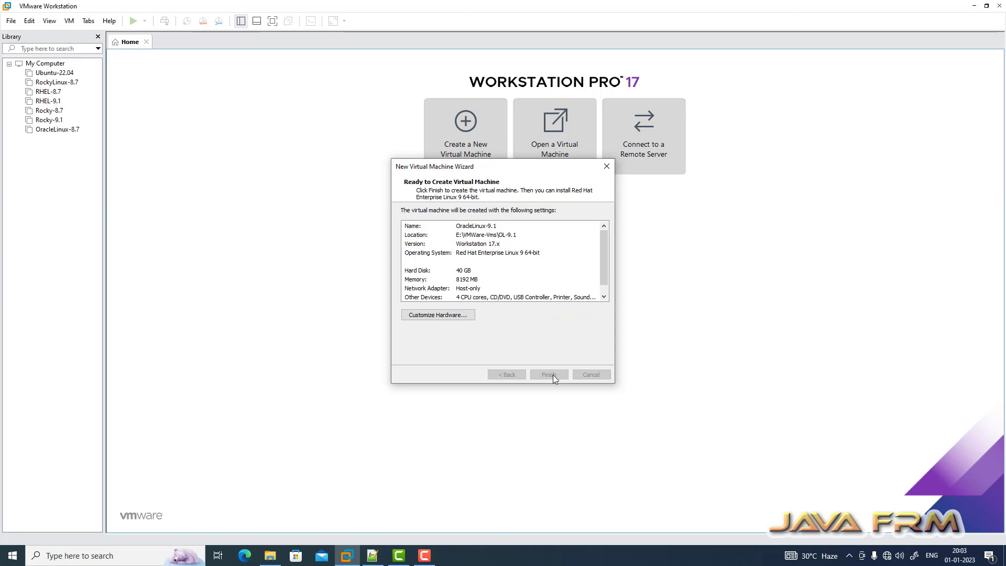
click(547, 374)
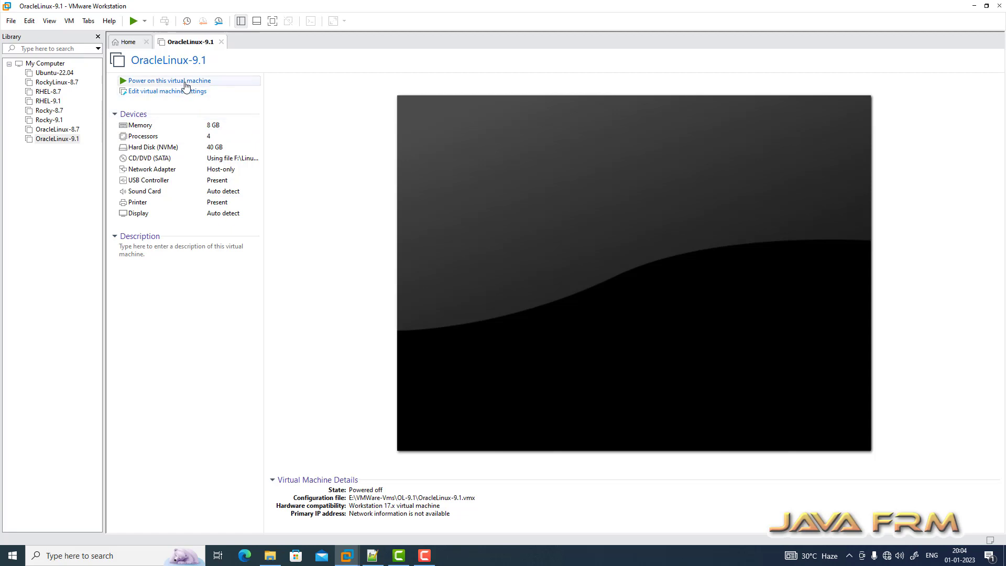
Step: Power on OracleLinux-9.1 and dismiss the removable devices notice
click(169, 81)
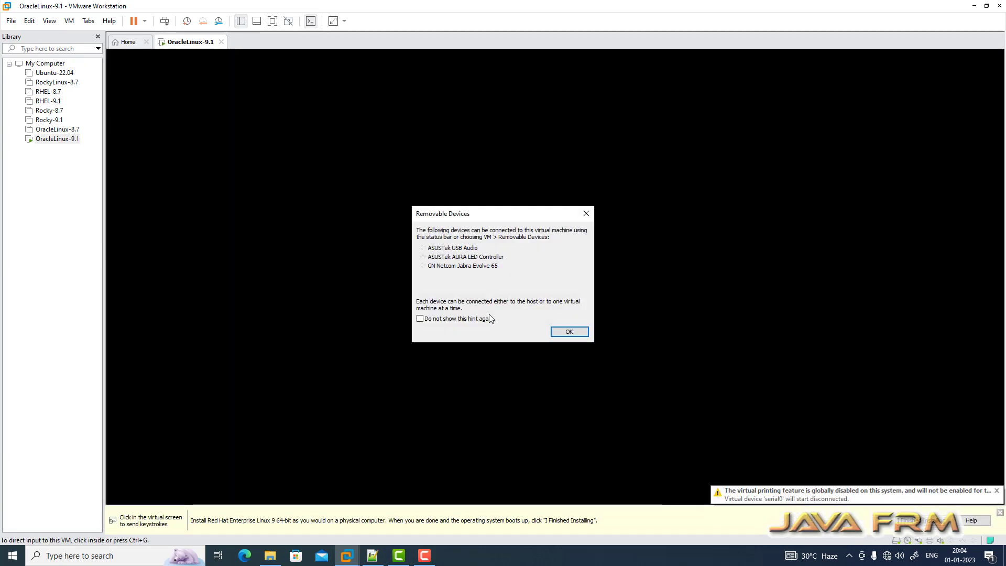
click(567, 332)
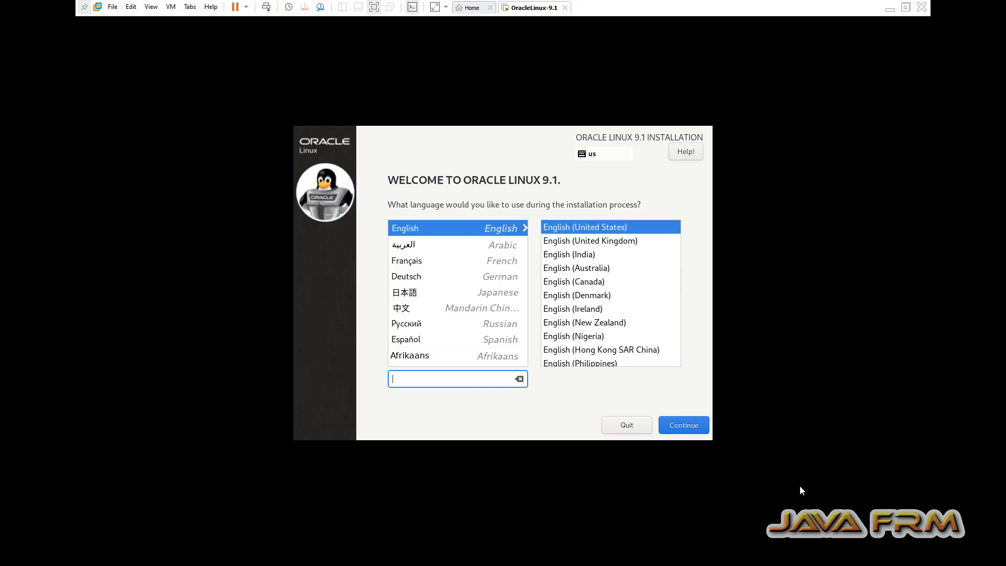
mouse_move(732, 553)
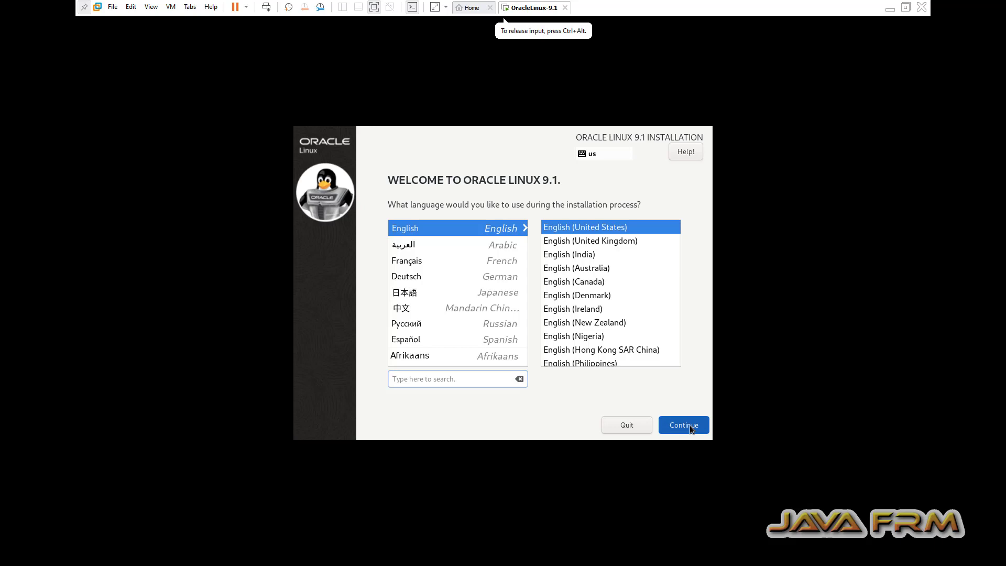
Step: Continue the installer with English (United States) as the language
click(683, 425)
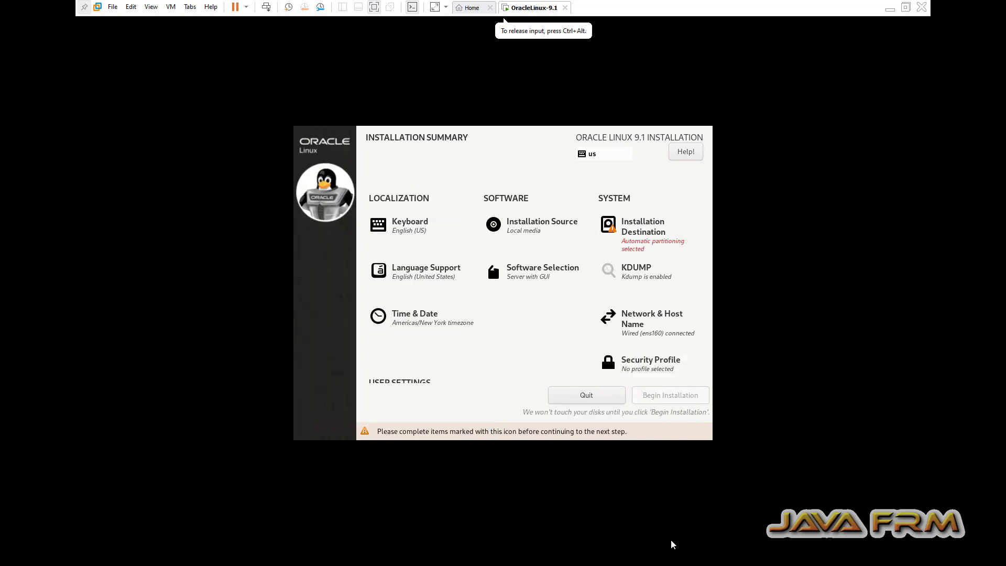
Step: Accept automatic disk destination, Server with GUI software, and Asia/Kolkata time zone
click(642, 226)
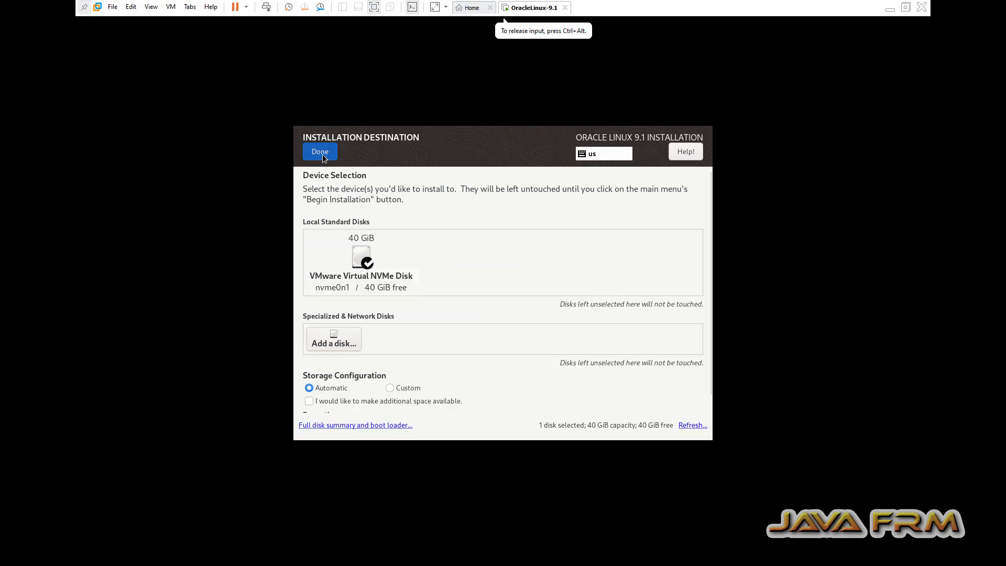
click(319, 151)
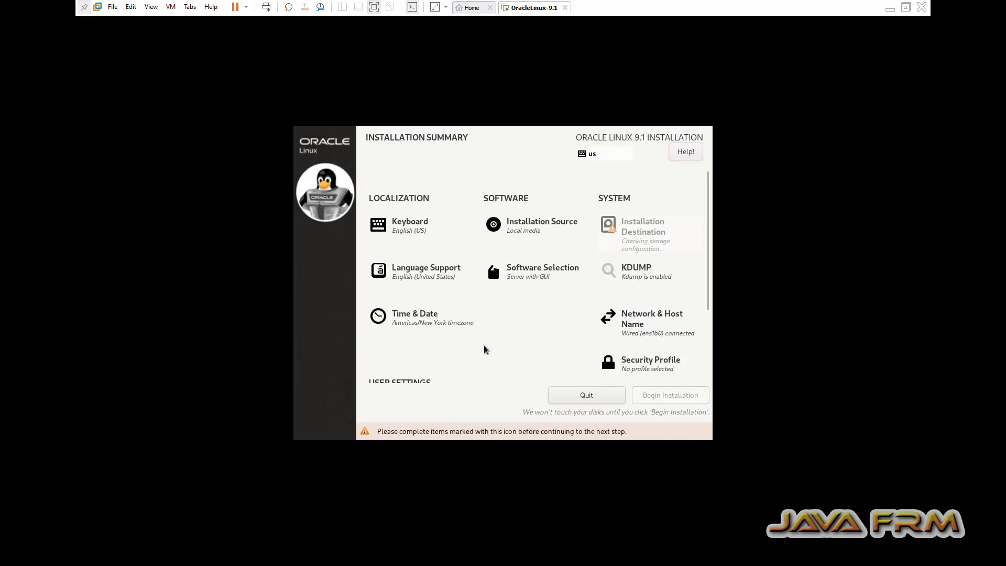
click(542, 266)
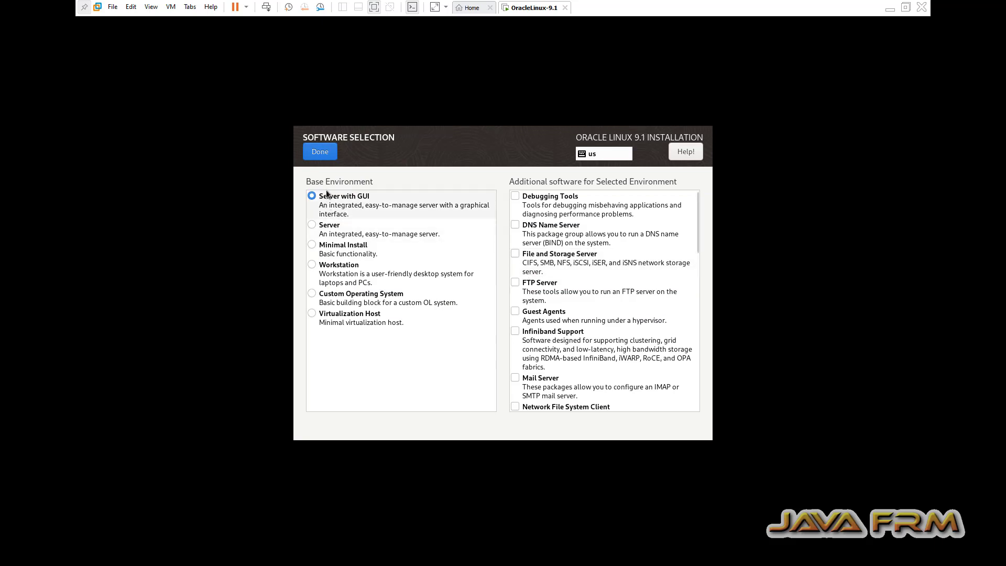
click(319, 151)
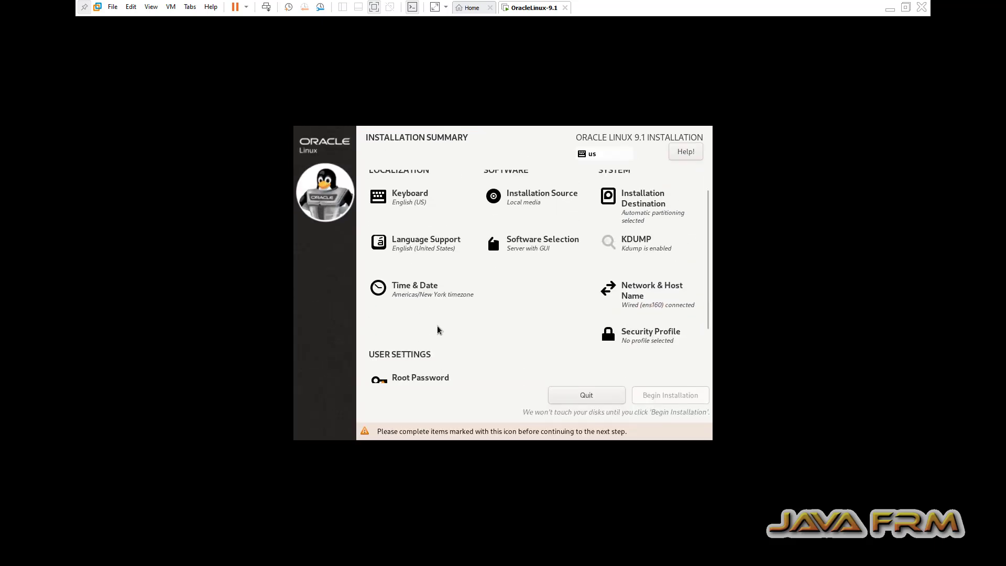
click(414, 285)
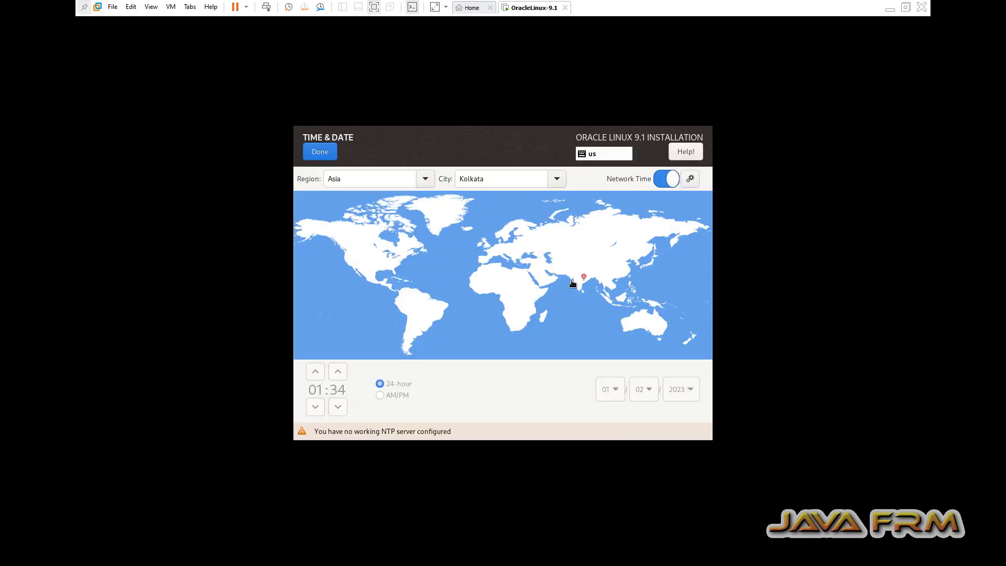
click(319, 151)
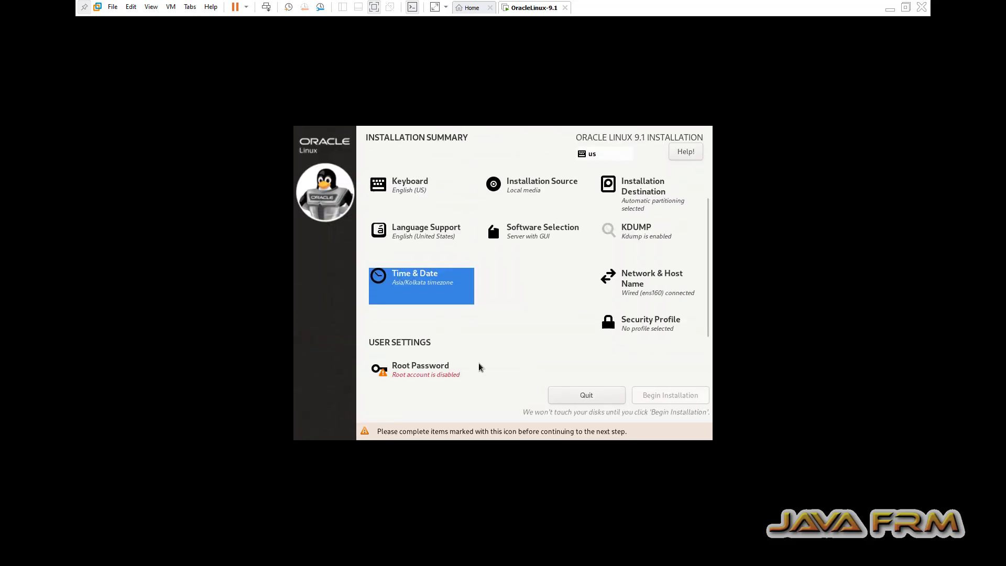
Step: Set the root password, accepting the weak-password warning, and begin installation
click(419, 366)
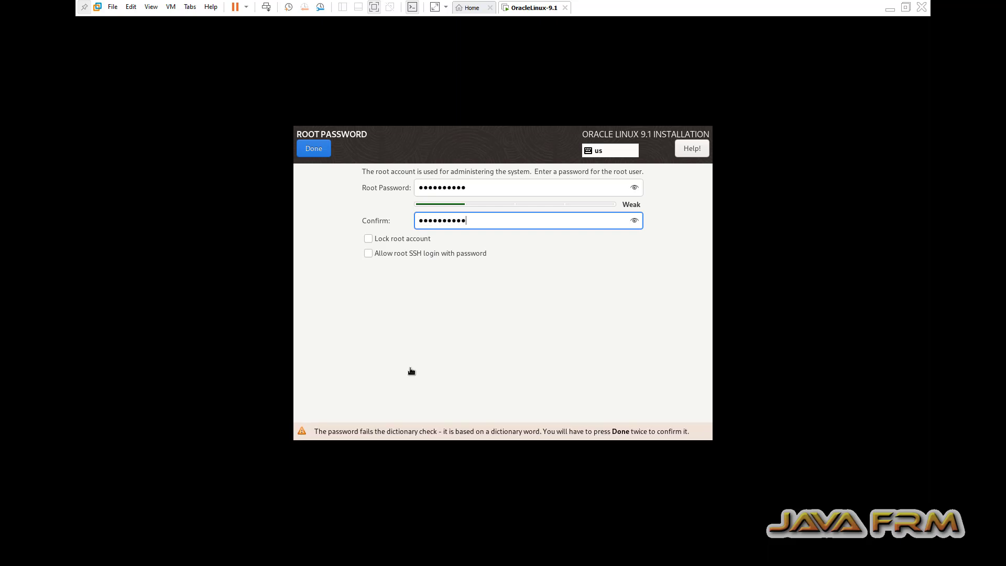
click(314, 148)
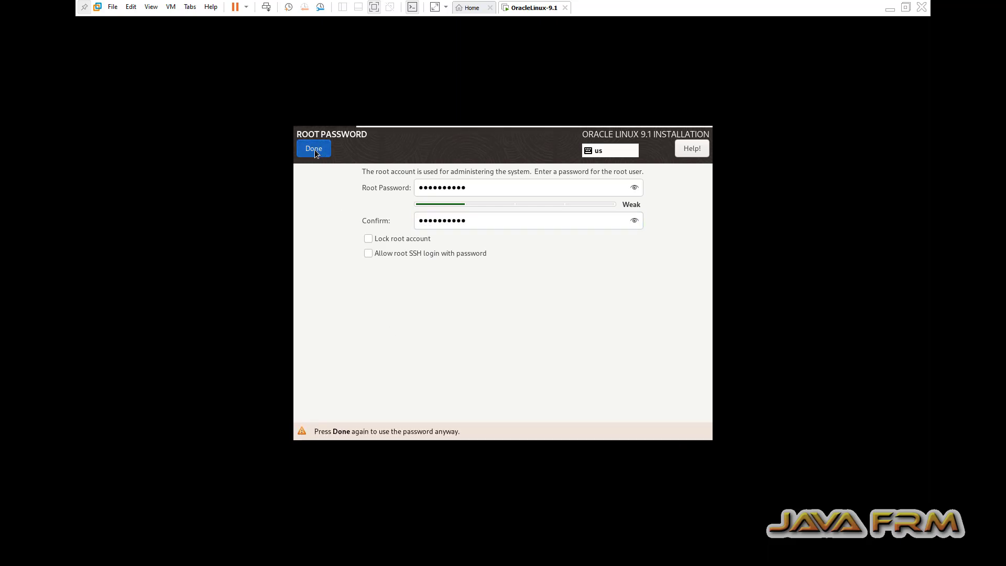
click(314, 148)
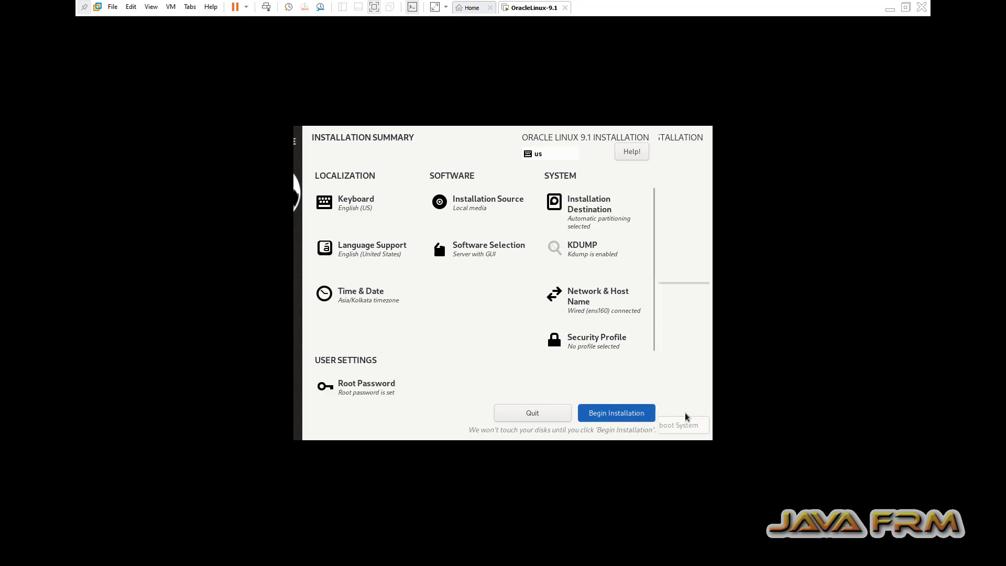
click(614, 413)
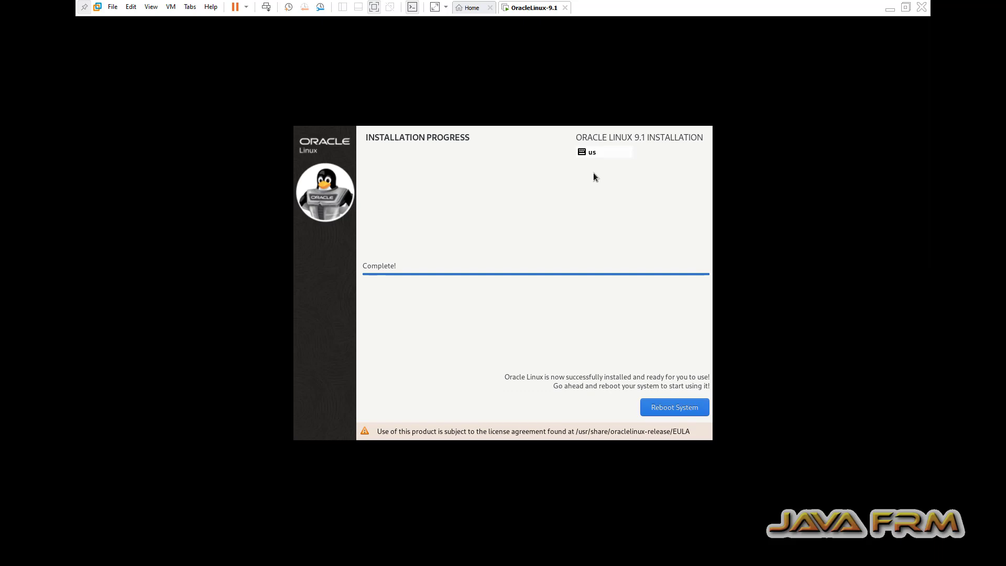
mouse_move(606, 205)
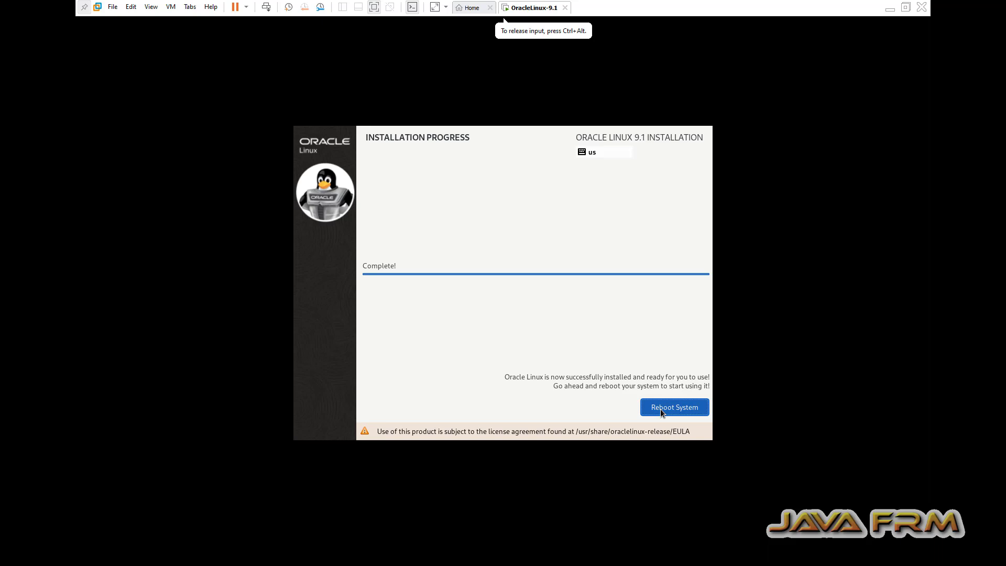
Step: Reboot the system from the Installation Progress screen
click(673, 407)
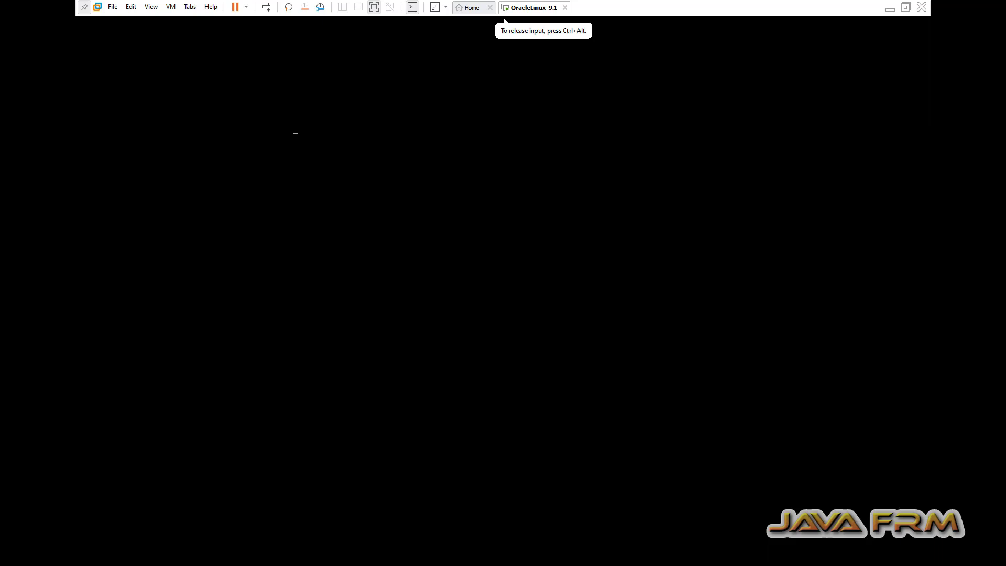
mouse_move(295, 133)
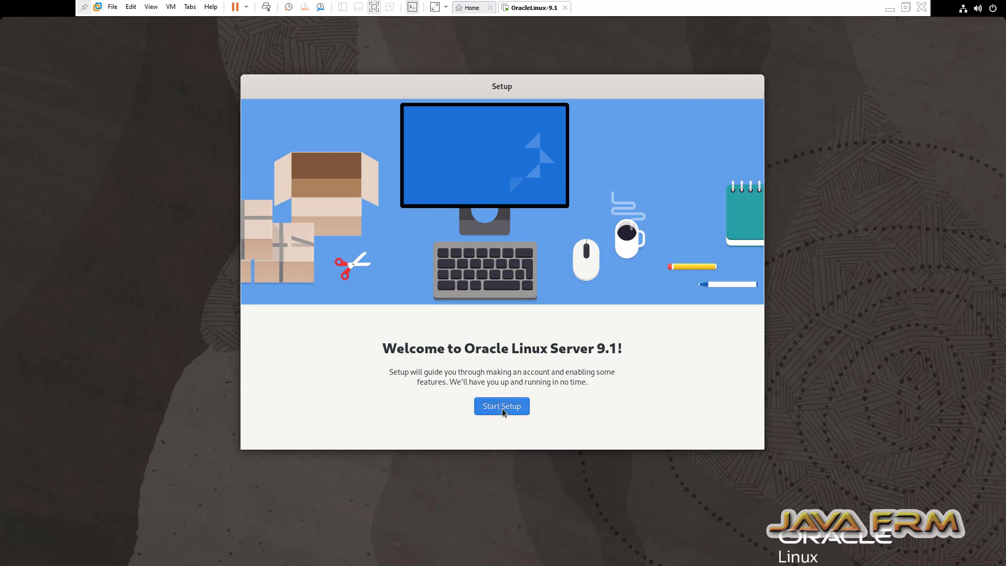
Step: Complete Oracle Linux first-time setup with user 'raman' and a password, then start using the system
click(502, 406)
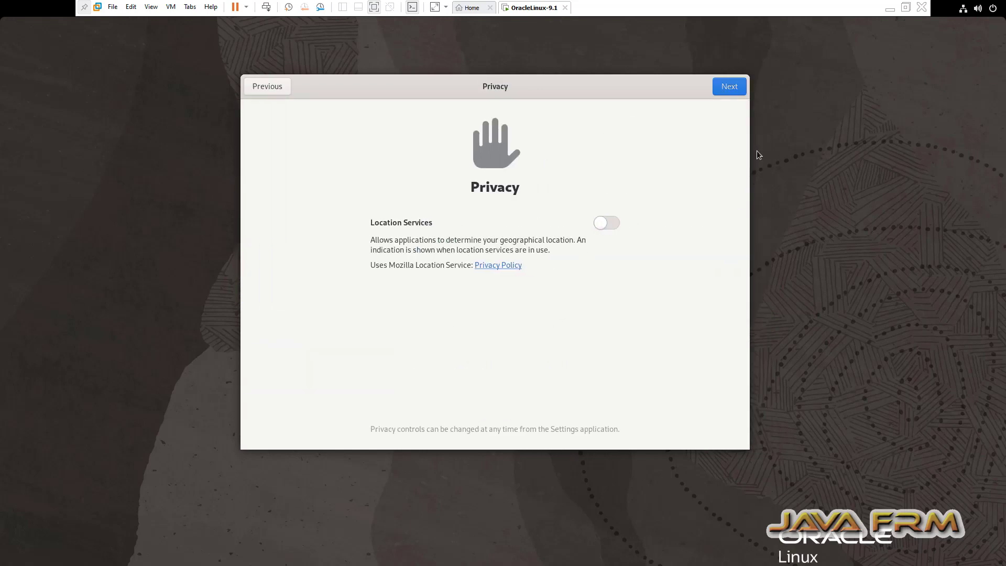
click(729, 86)
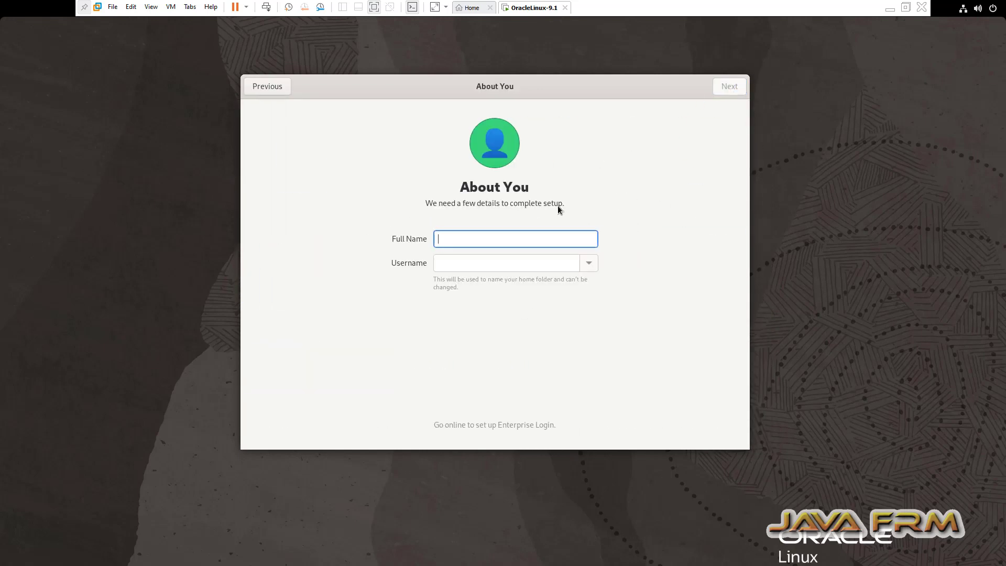
text(ramanathan)
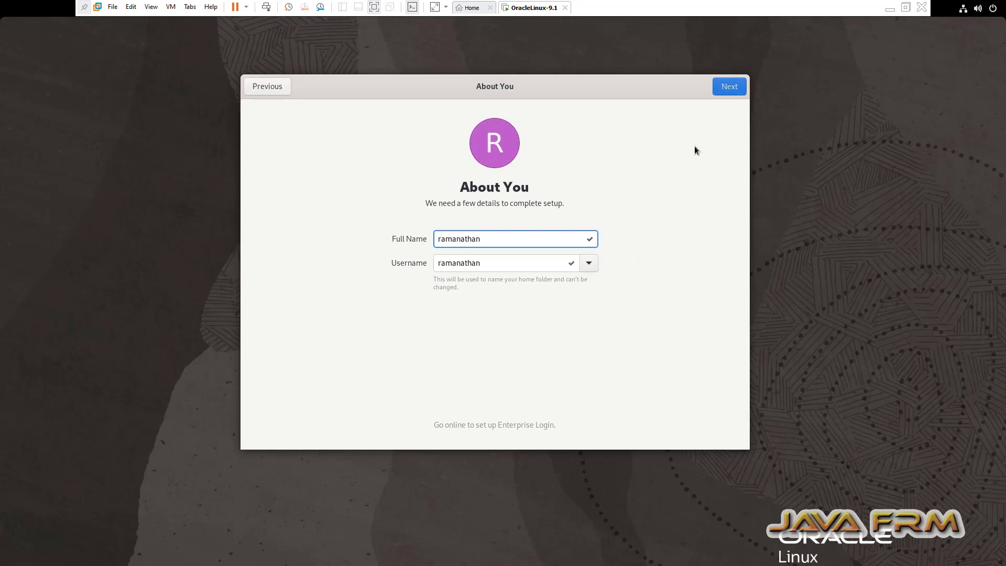
click(728, 86)
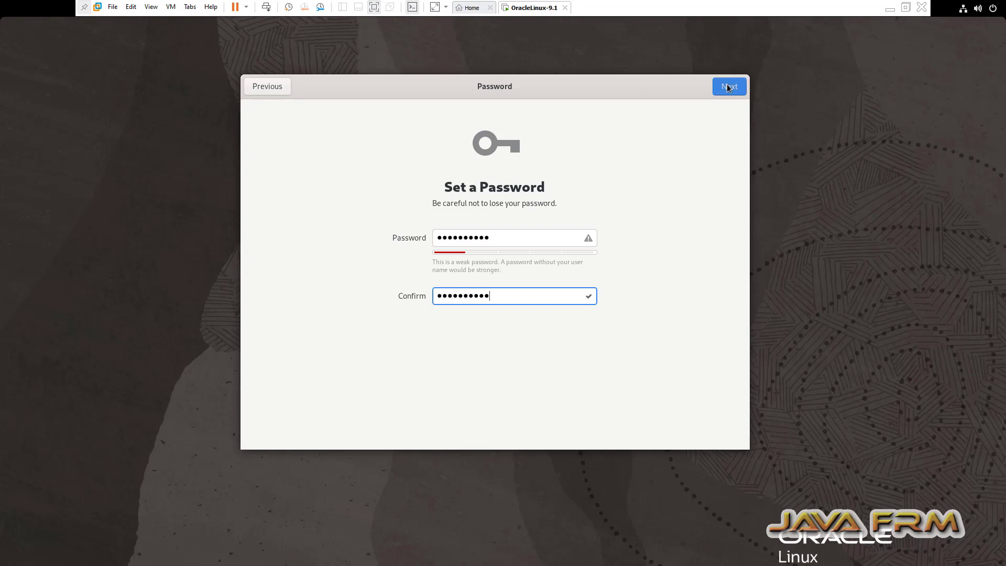
click(729, 86)
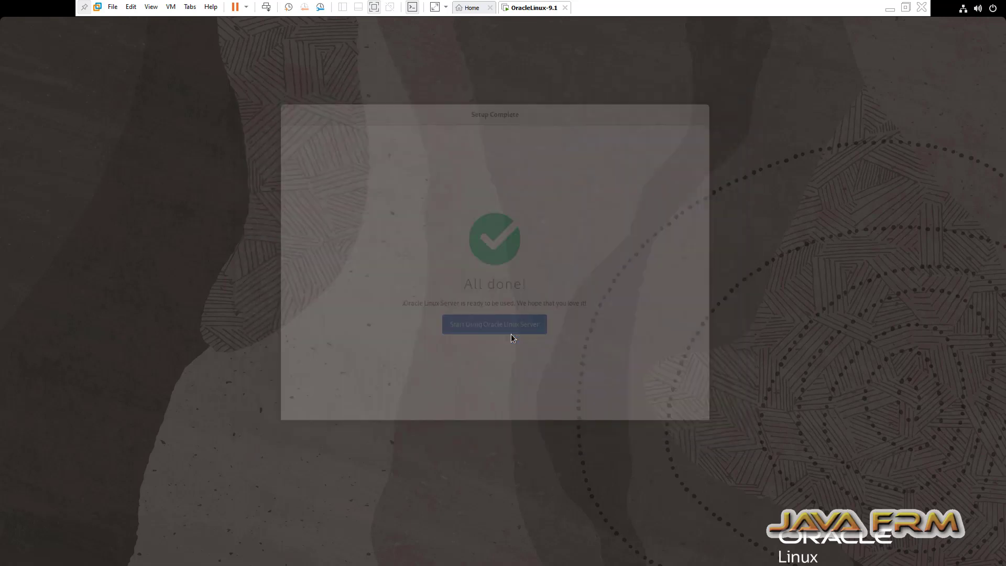
click(494, 324)
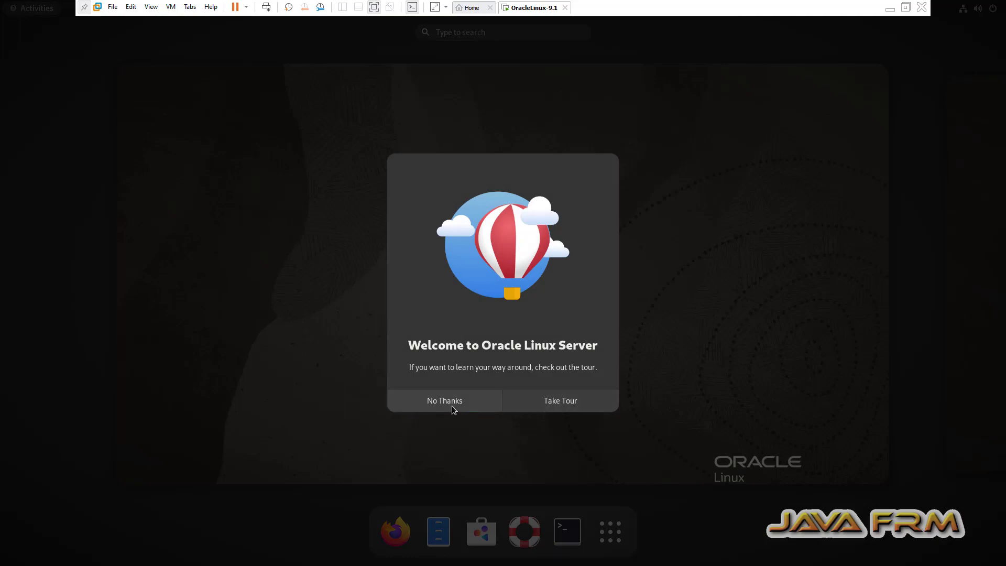
Step: Skip the Oracle Linux welcome tour and launch a terminal from the dock
click(443, 400)
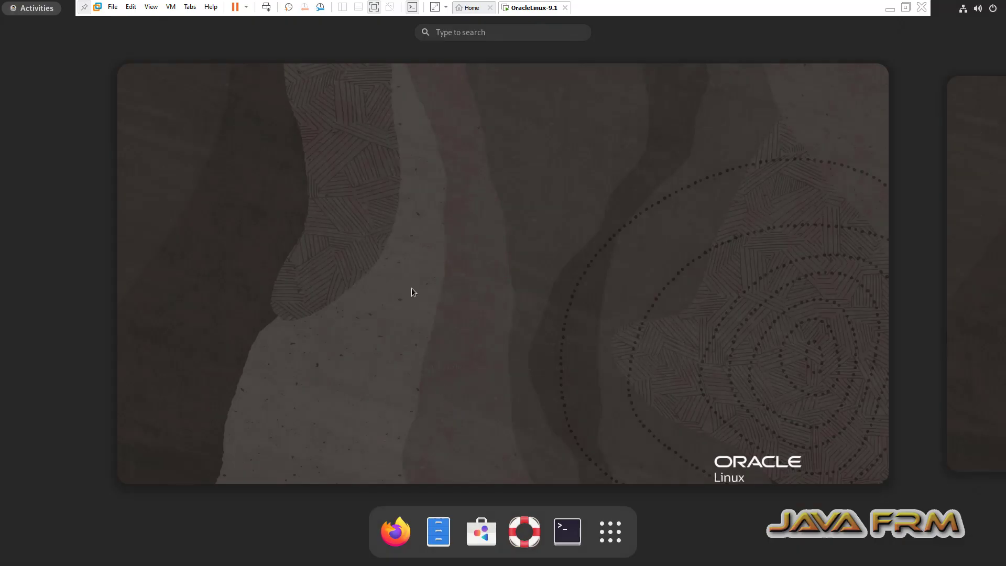
mouse_move(254, 94)
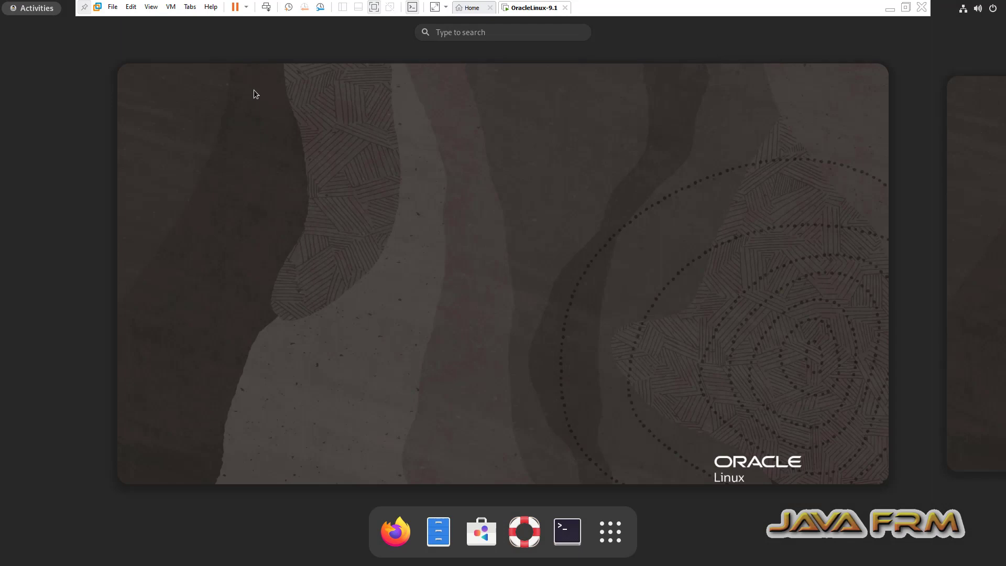
mouse_move(566, 532)
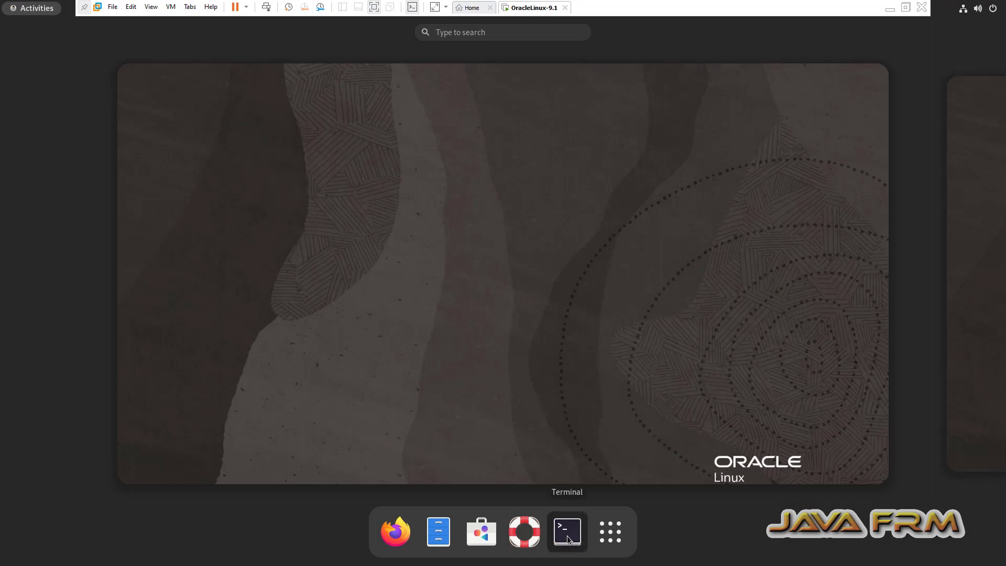
click(566, 531)
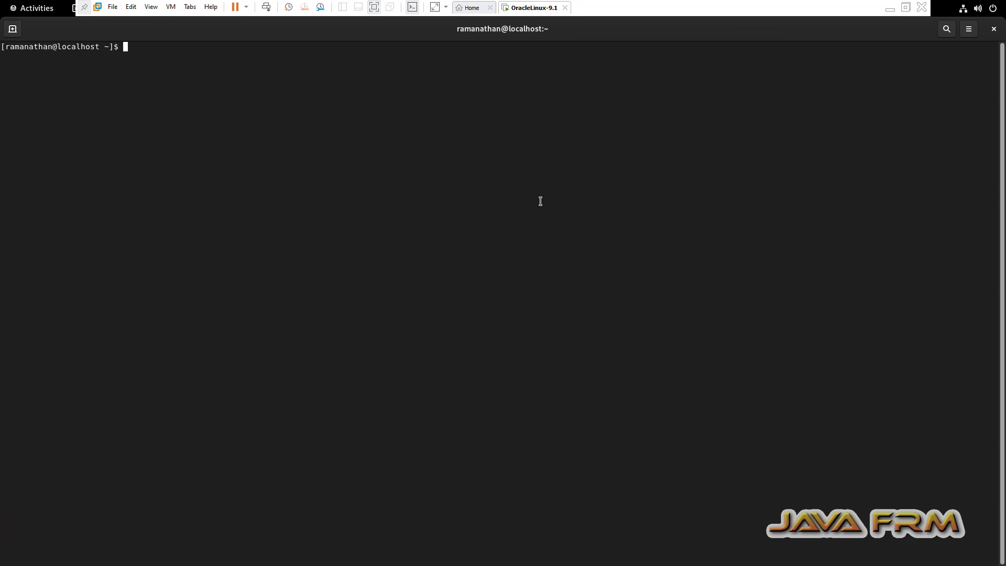
Step: Run df -kh, free -m and cat /etc/os-release, then copy the terminal output
text(df -kh)
text(free -m)
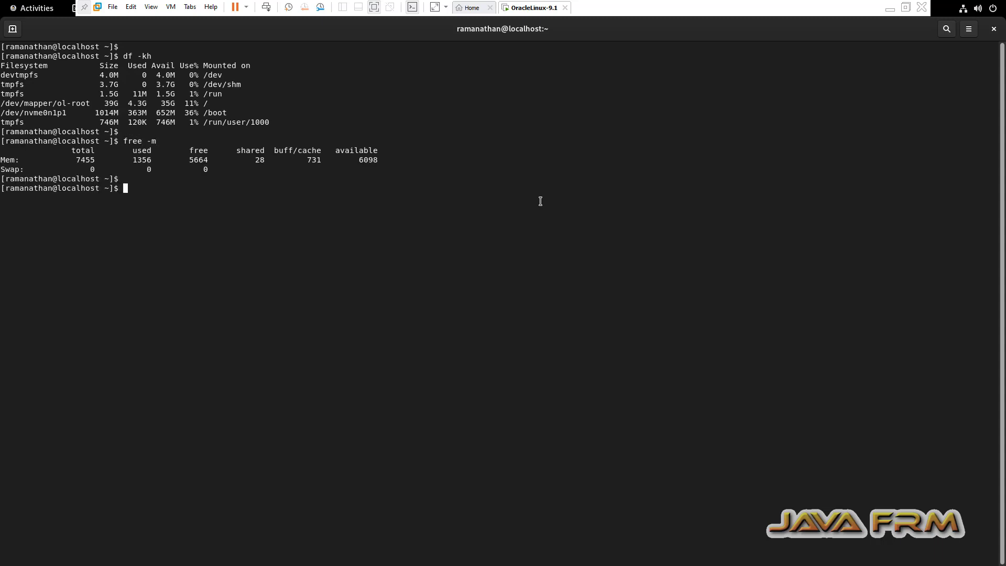
text(cat /)
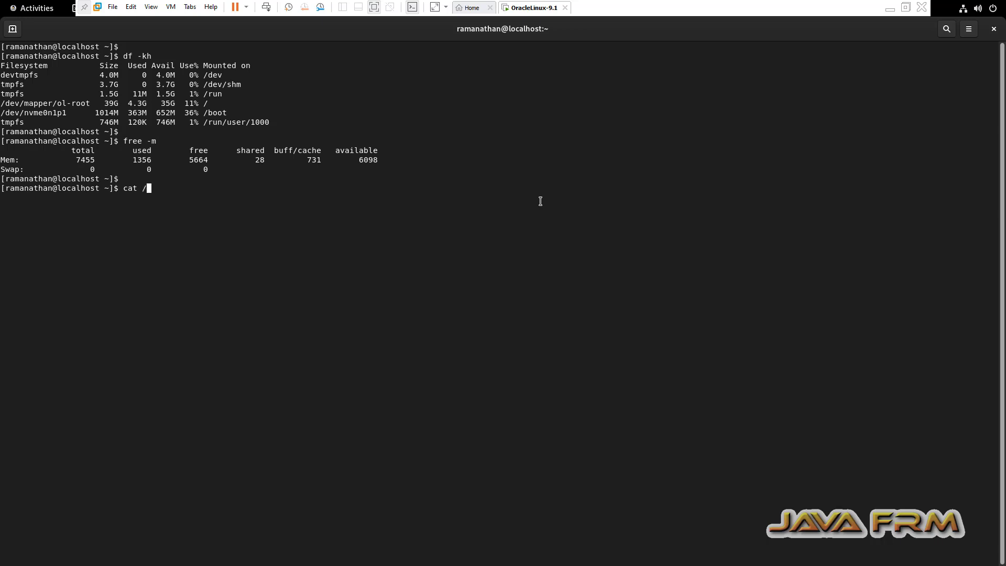
text(etc/os)
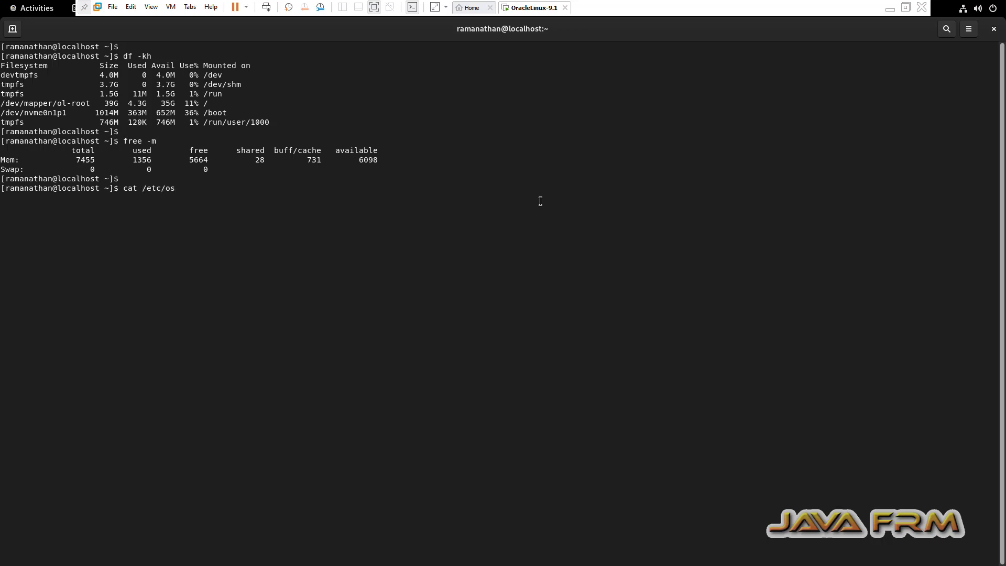
key(Return)
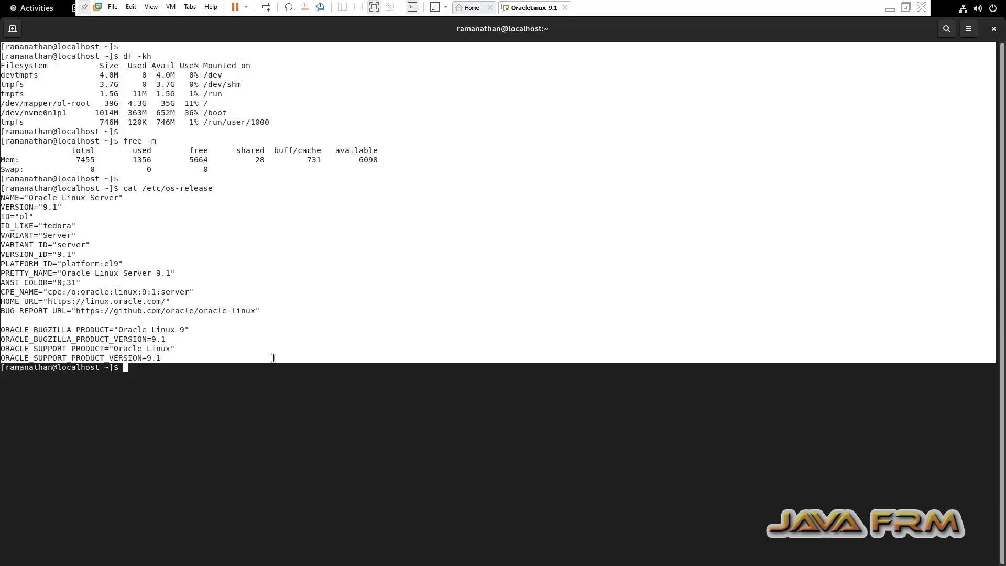
right_click(169, 239)
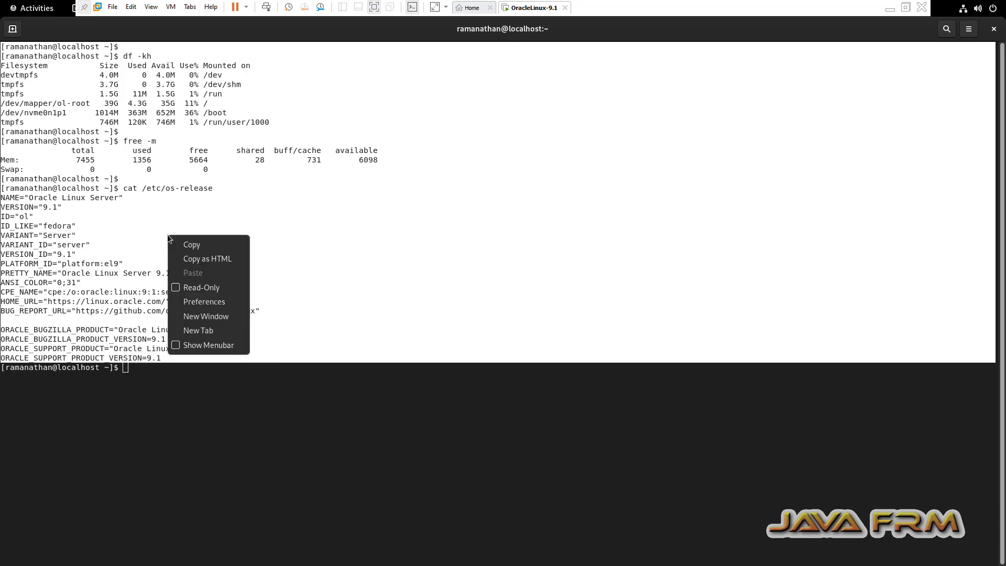
click(842, 80)
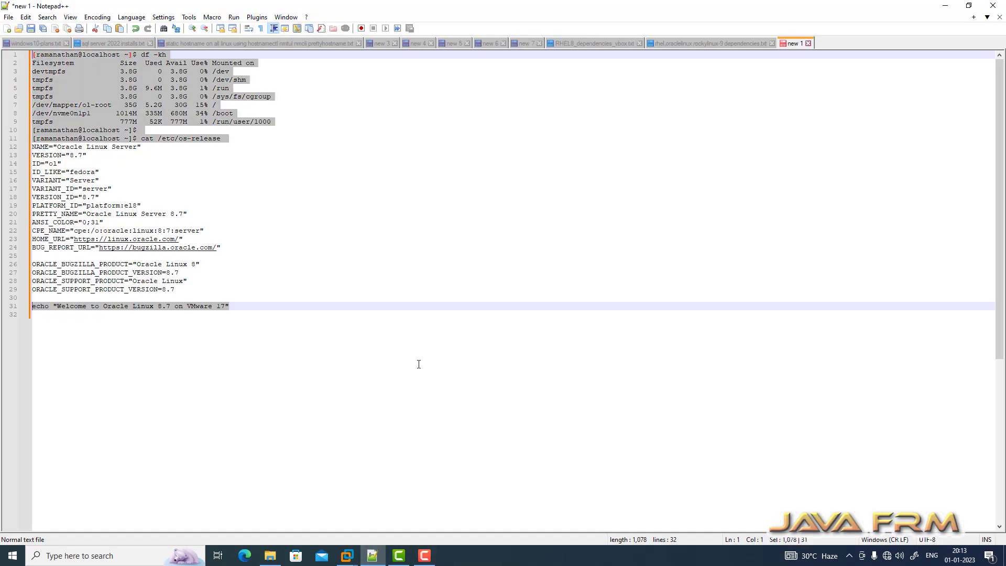
Step: Paste the guest output and add the line echo "Welcome to Oracle Linux 9.1 in VMWare 17"
right_click(225, 158)
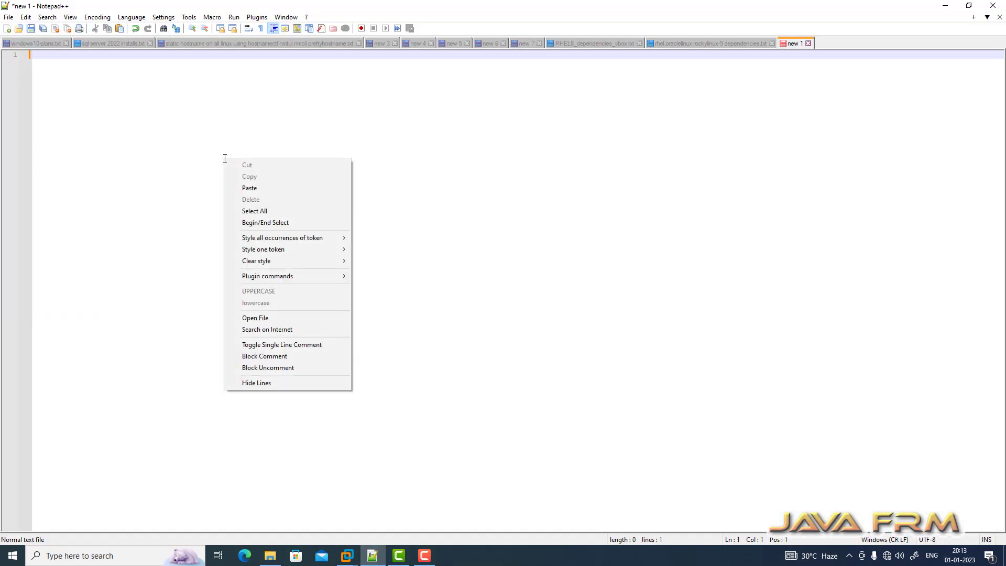
click(249, 188)
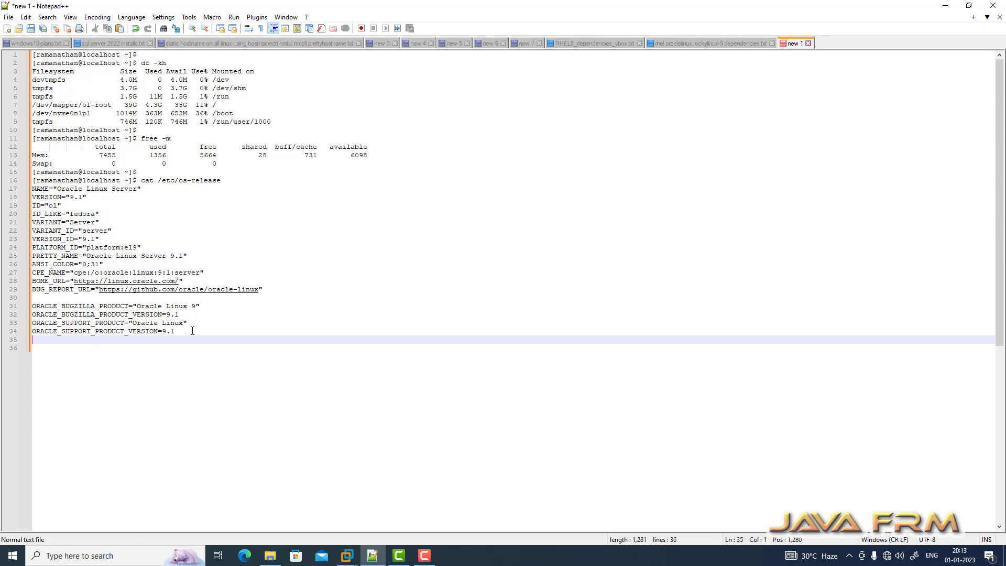
text(echo "W)
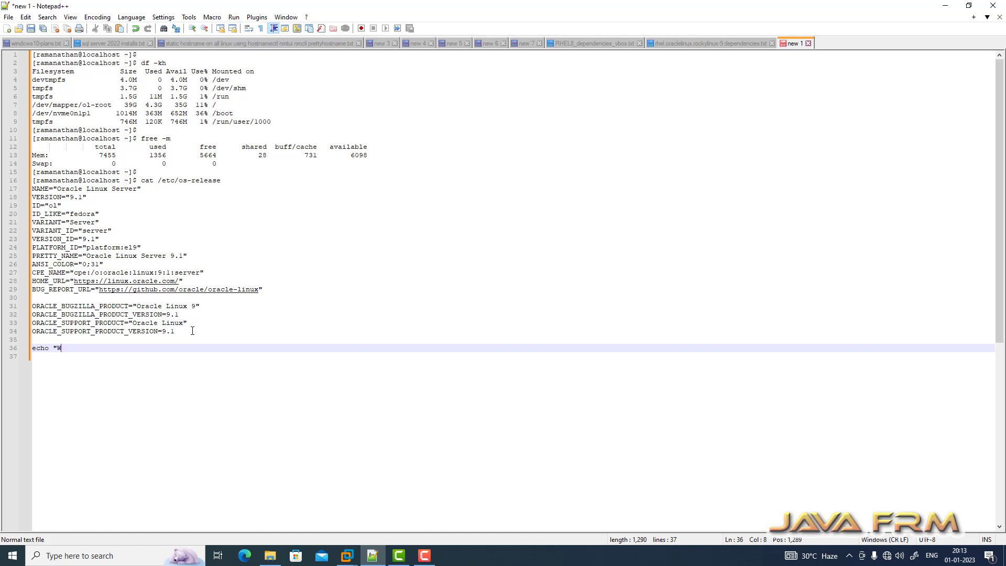
text(elcome to Oracle Linux 9)
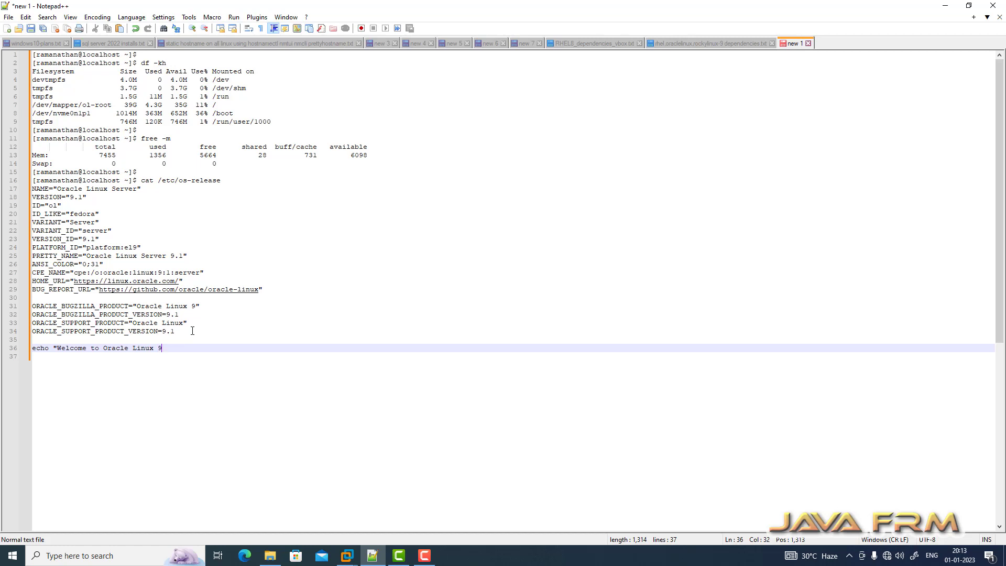
text(.1 in)
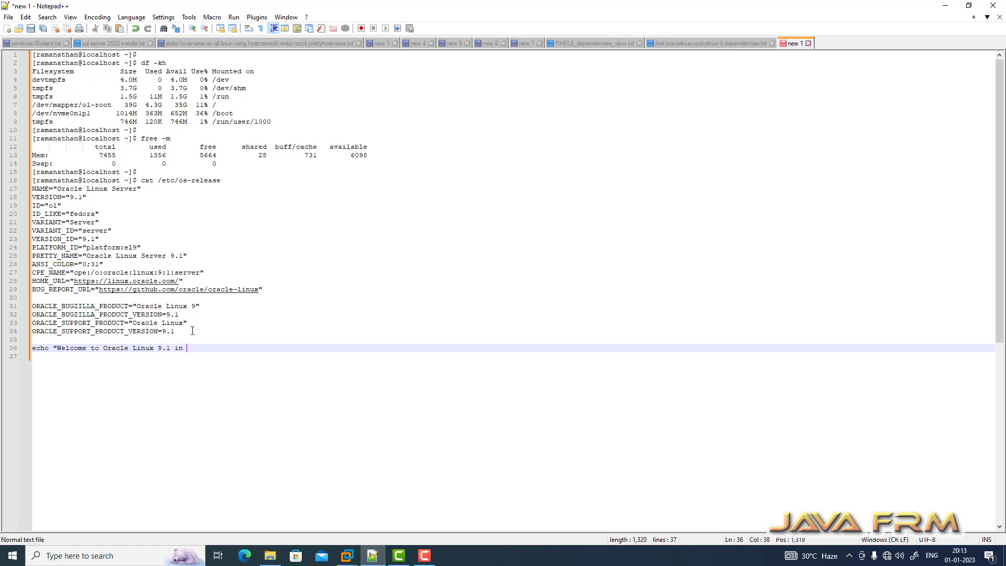
text(VMWare)
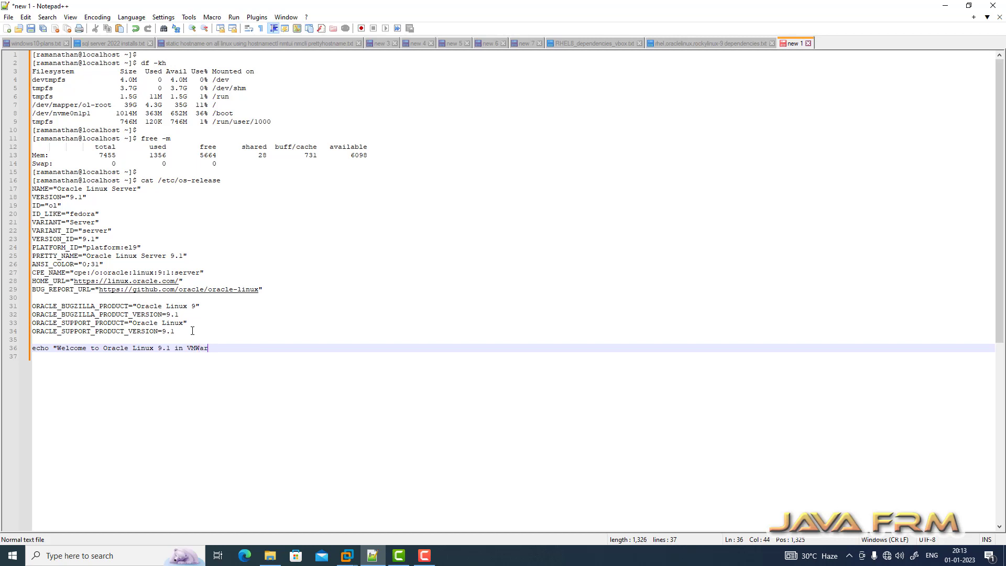
text(17)
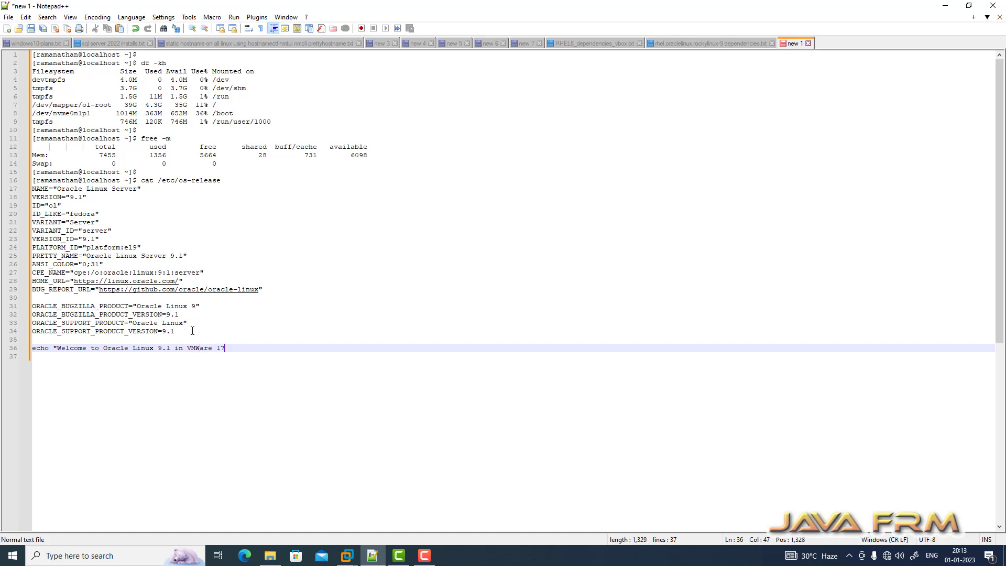
text(")
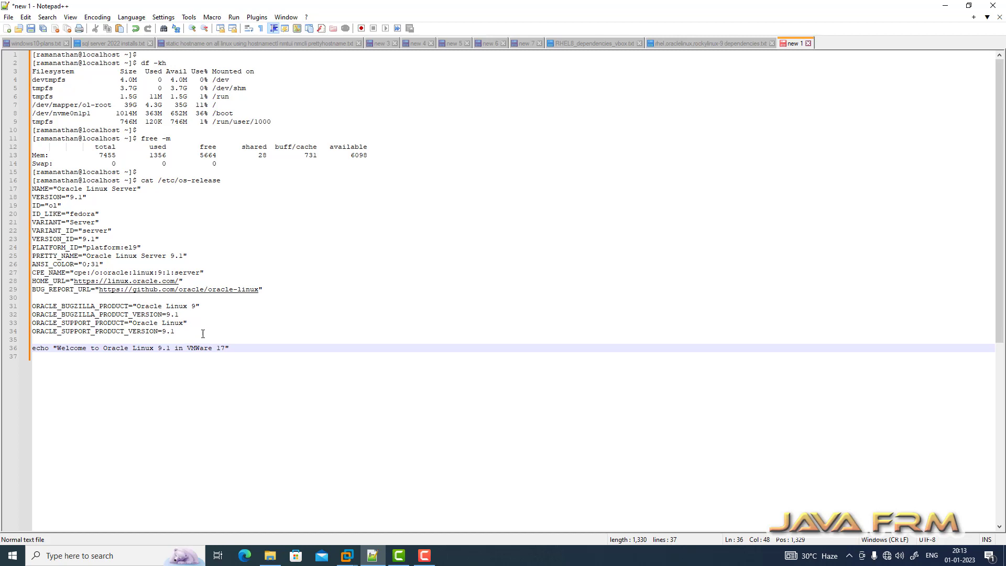
click(218, 347)
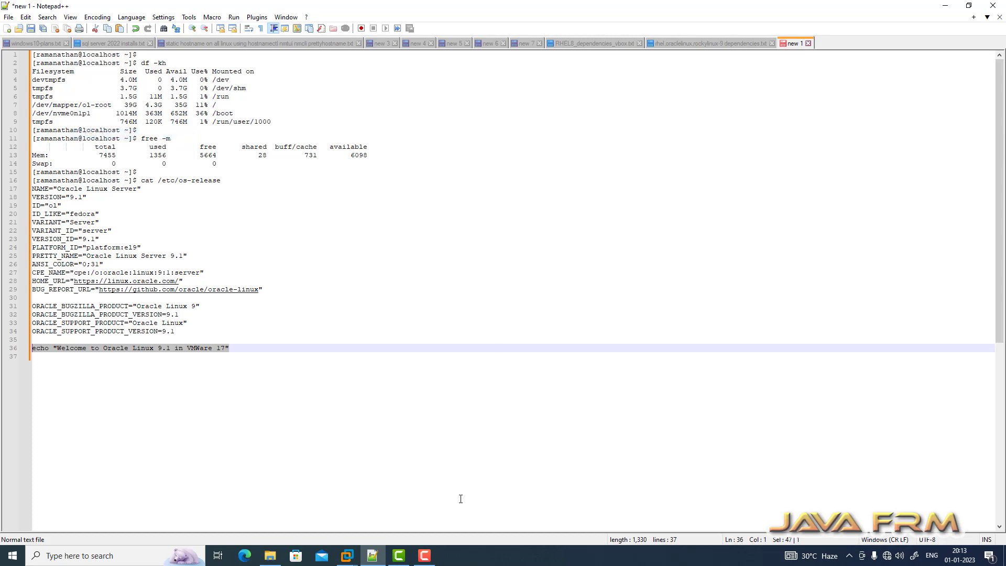
mouse_move(346, 554)
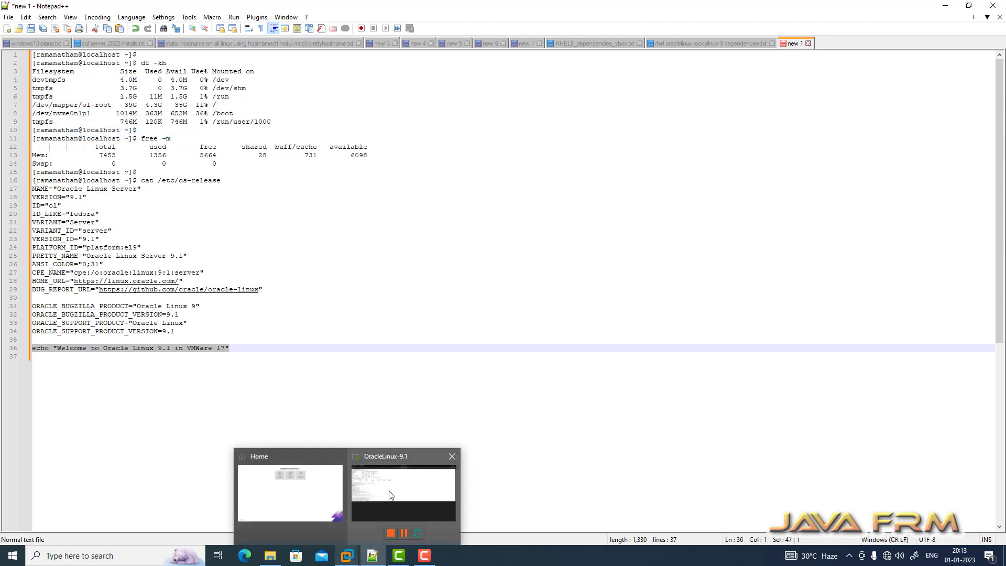
Step: In the VM terminal, run echo "Welcome to Oracle Linux 9.1 in VMWare 17" and close the terminal
click(403, 494)
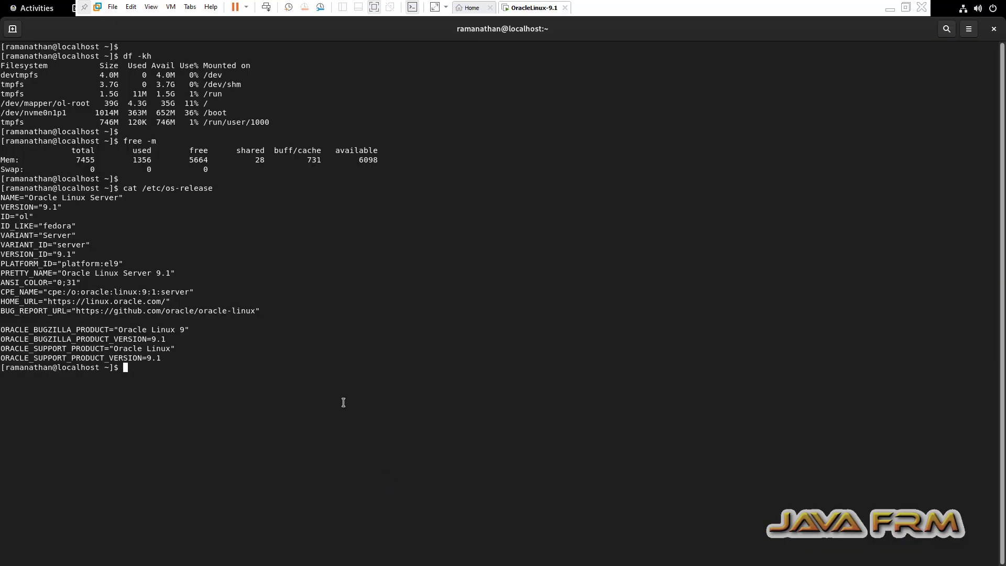
text(echo "Welcome to Oracle Linux 9.1 in VMWare 17")
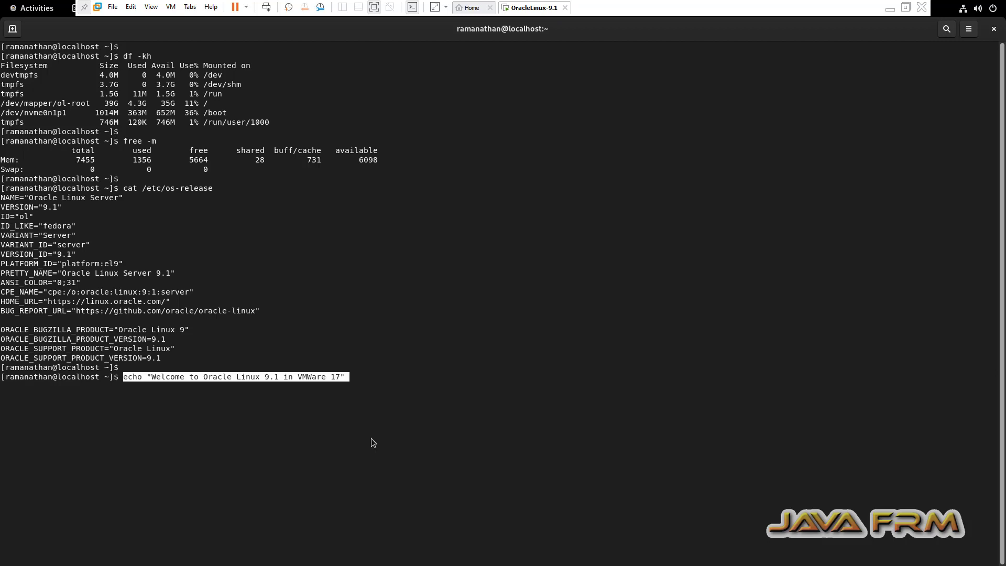
key(Return)
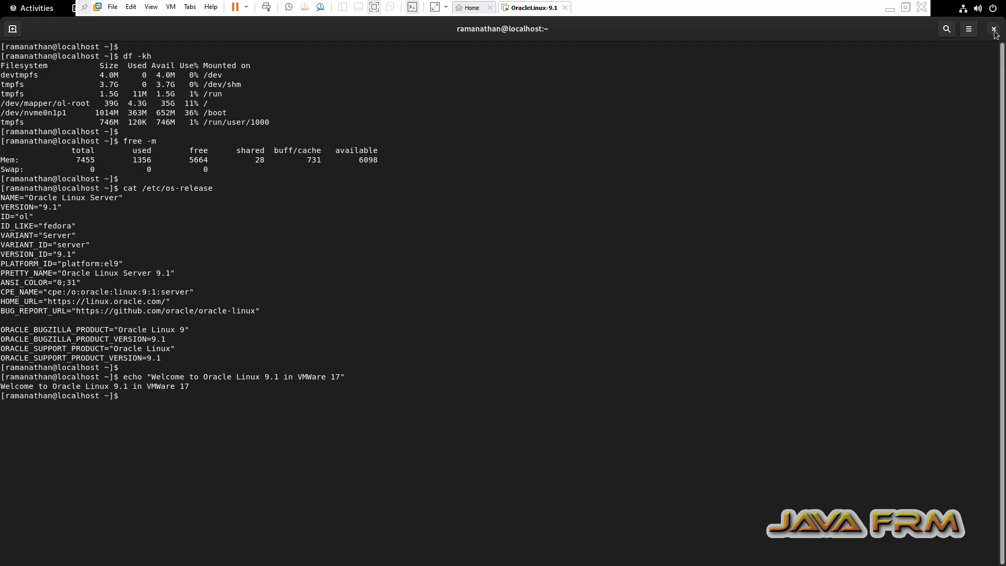
click(995, 28)
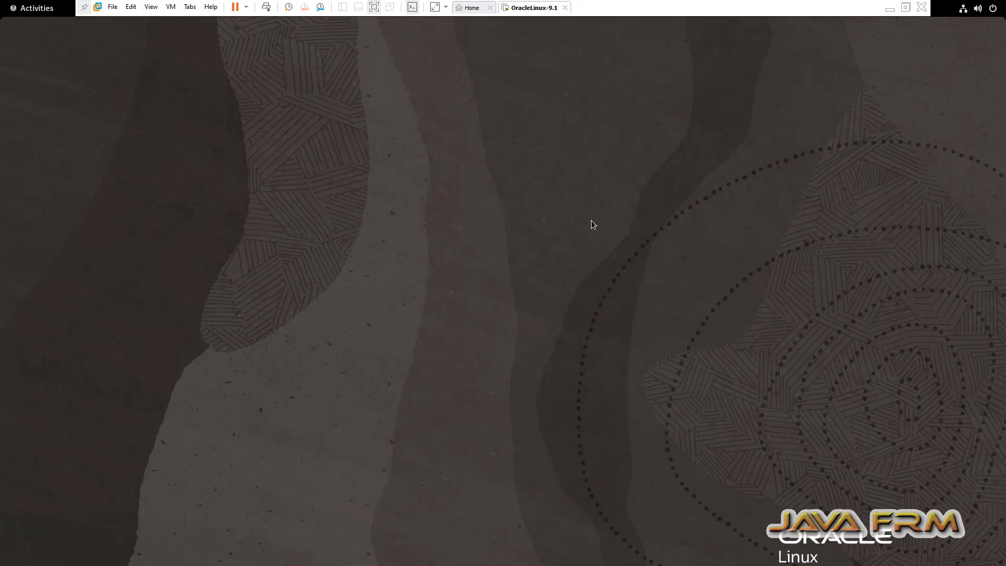
mouse_move(891, 8)
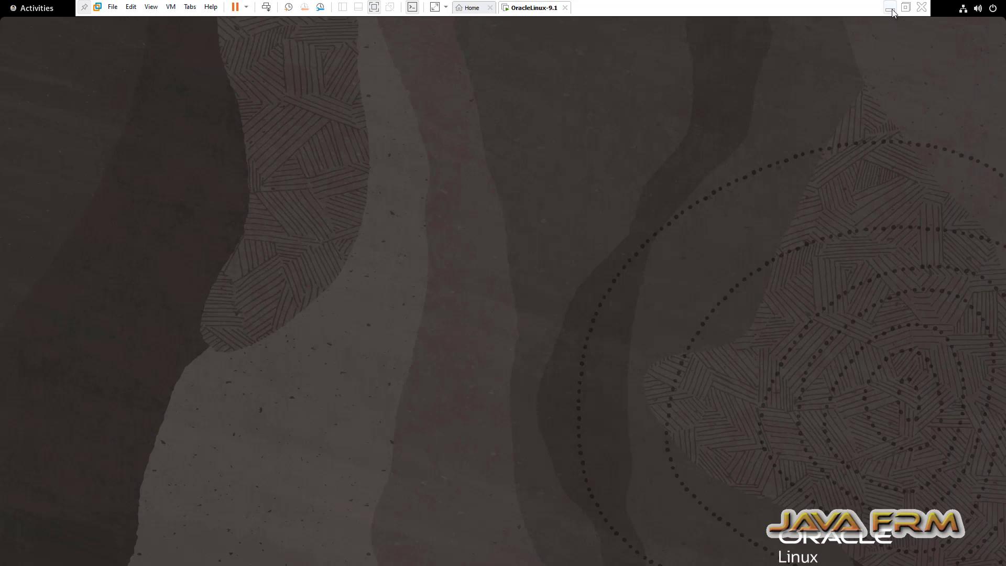